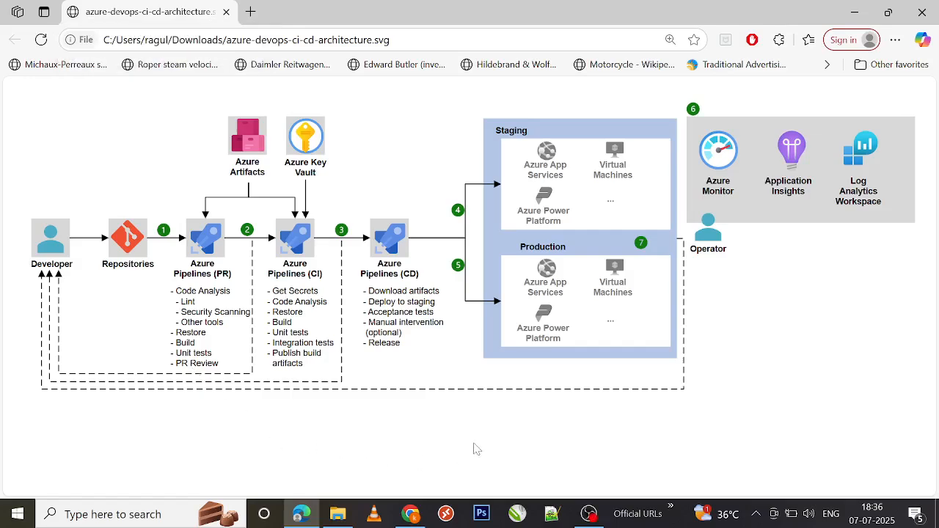
{"action": "mouse_move", "coordinate": [487, 443]}
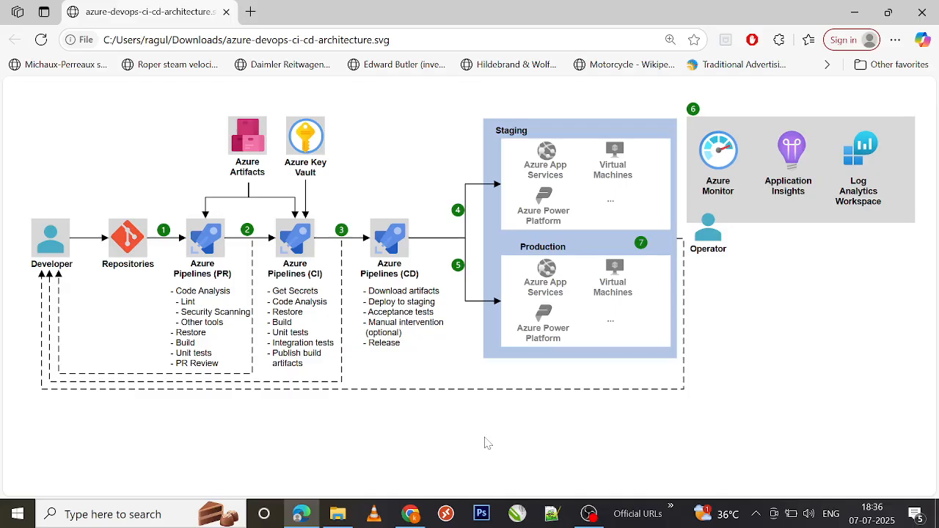
{"action": "mouse_move", "coordinate": [413, 465]}
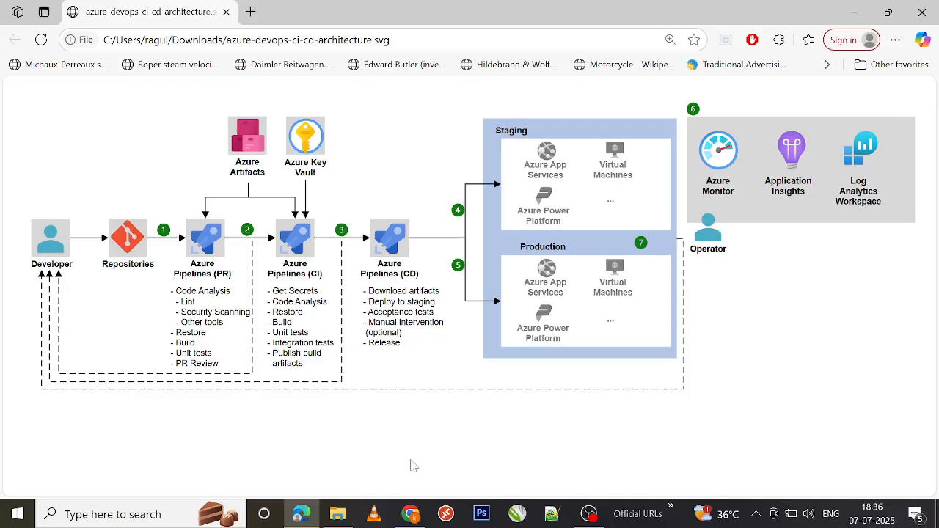
{"action": "mouse_move", "coordinate": [26, 295]}
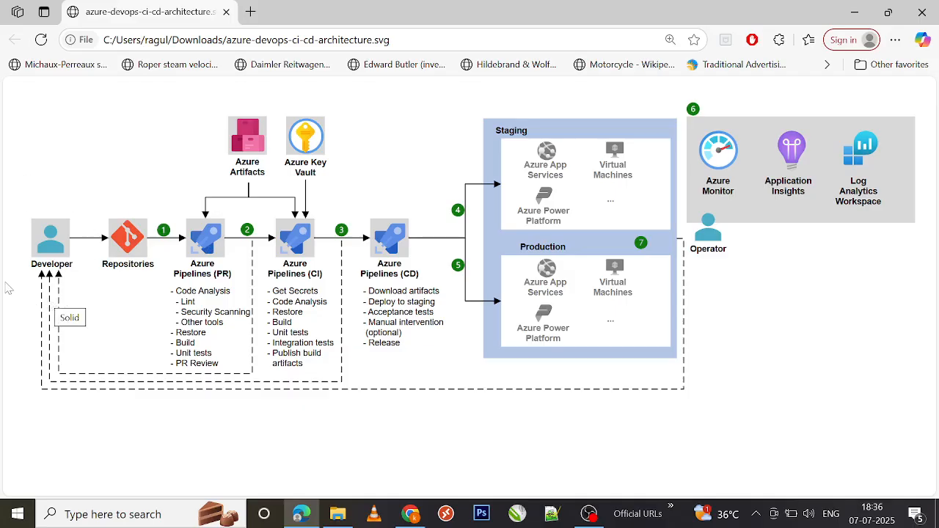
{"action": "mouse_move", "coordinate": [68, 303]}
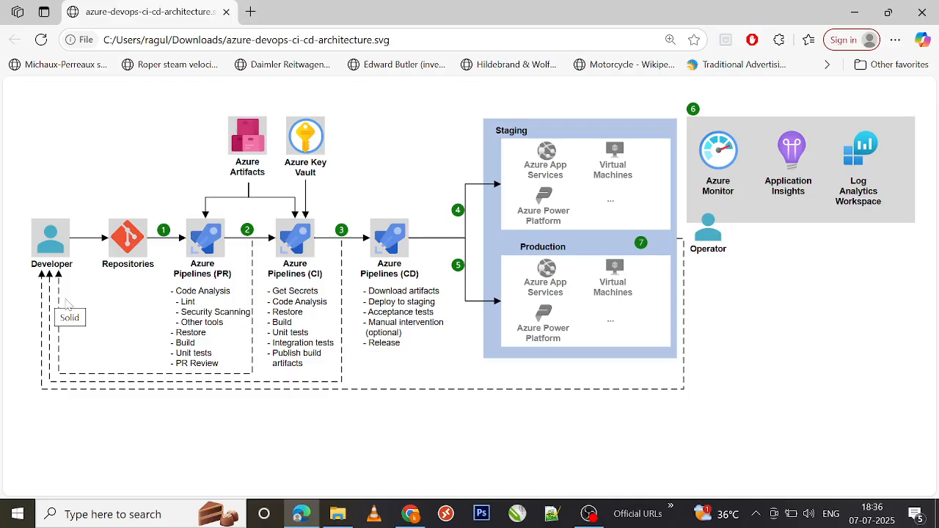
{"action": "mouse_move", "coordinate": [88, 295]}
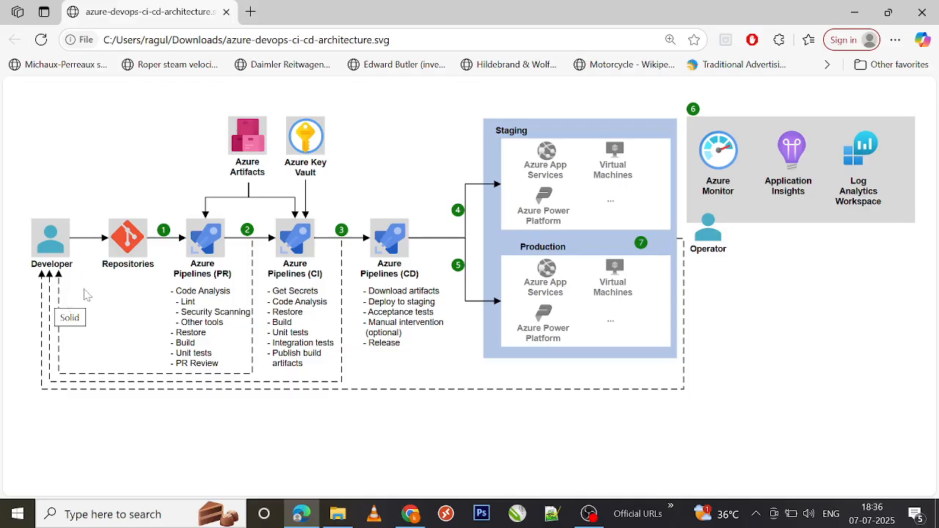
{"action": "mouse_move", "coordinate": [158, 244]}
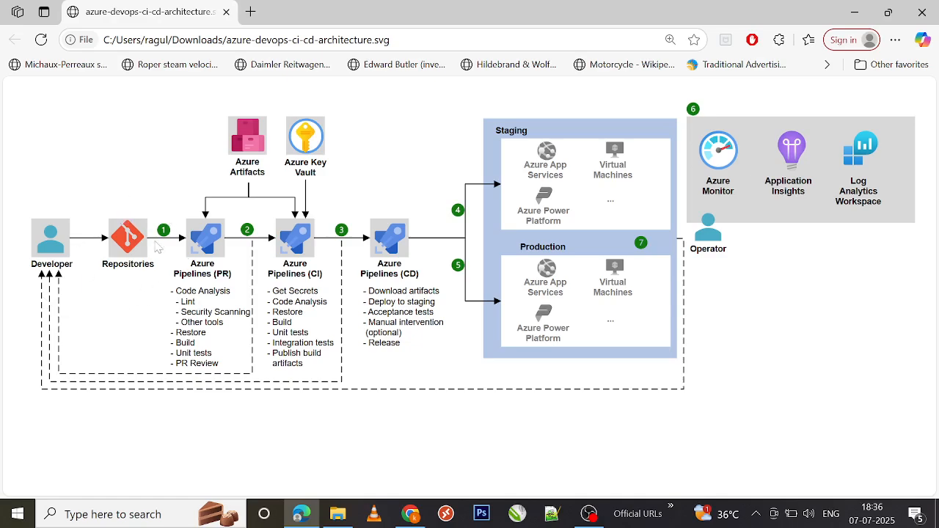
{"action": "mouse_move", "coordinate": [120, 308]}
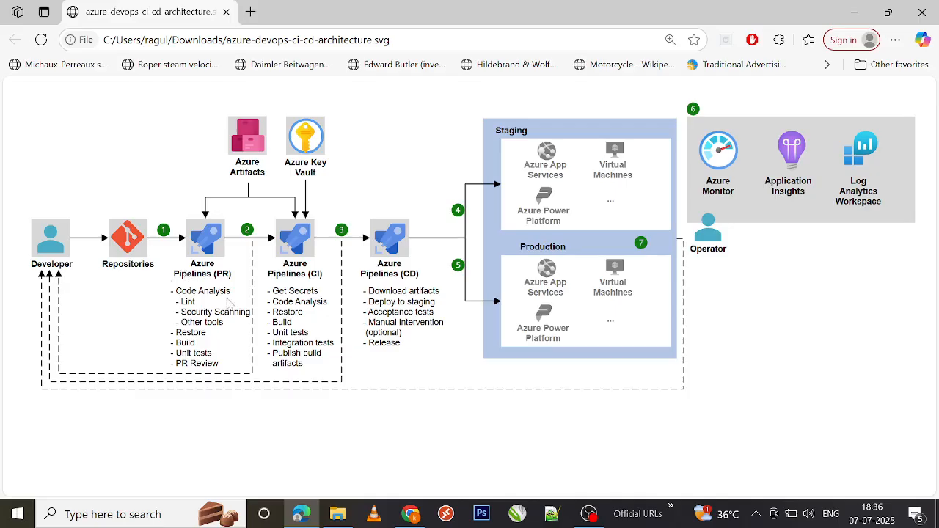
{"action": "mouse_move", "coordinate": [229, 304]}
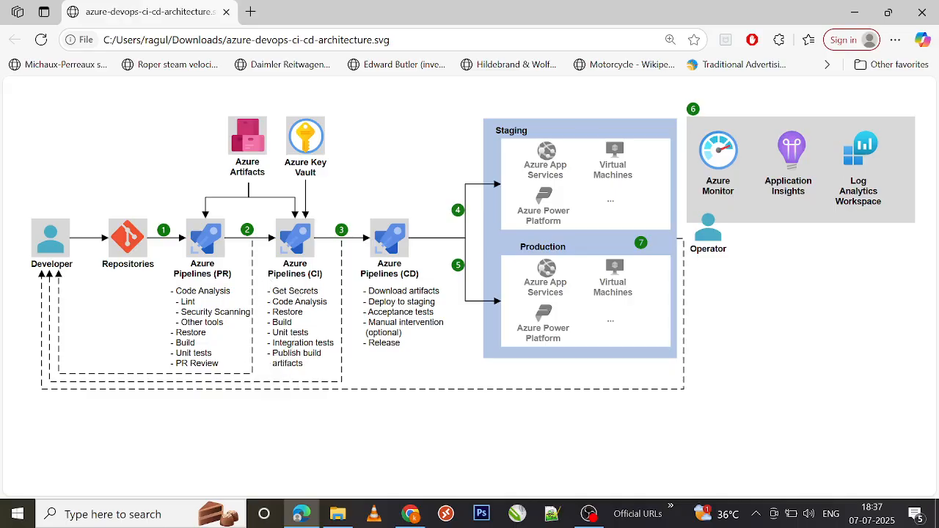
{"action": "mouse_move", "coordinate": [294, 294]}
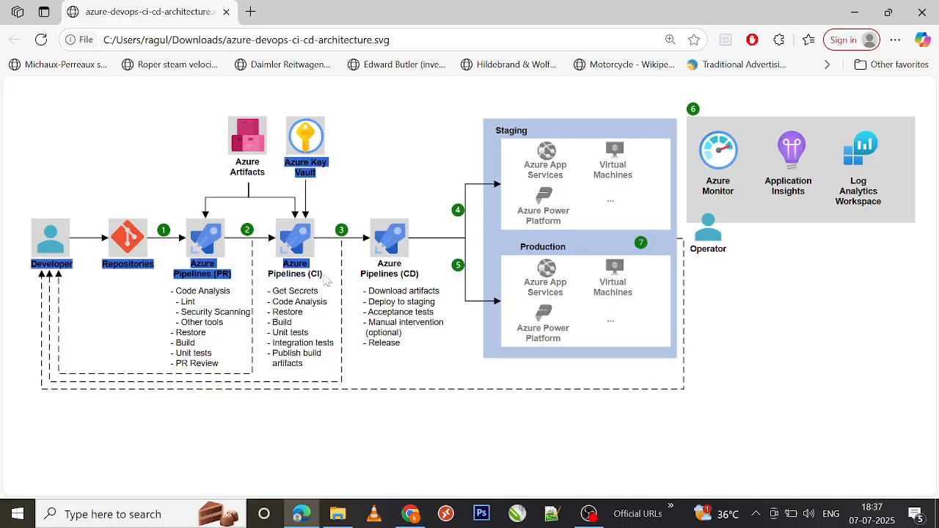
{"action": "mouse_move", "coordinate": [326, 282]}
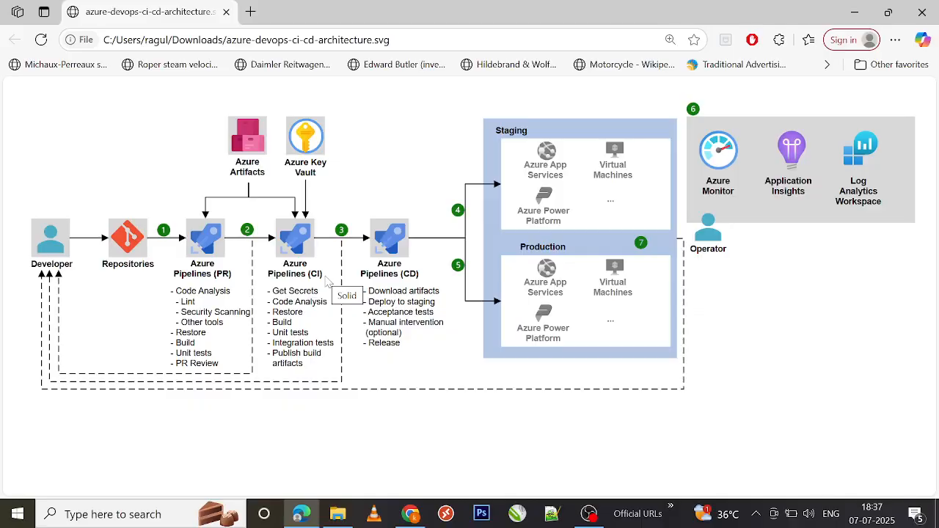
{"action": "mouse_move", "coordinate": [329, 281]}
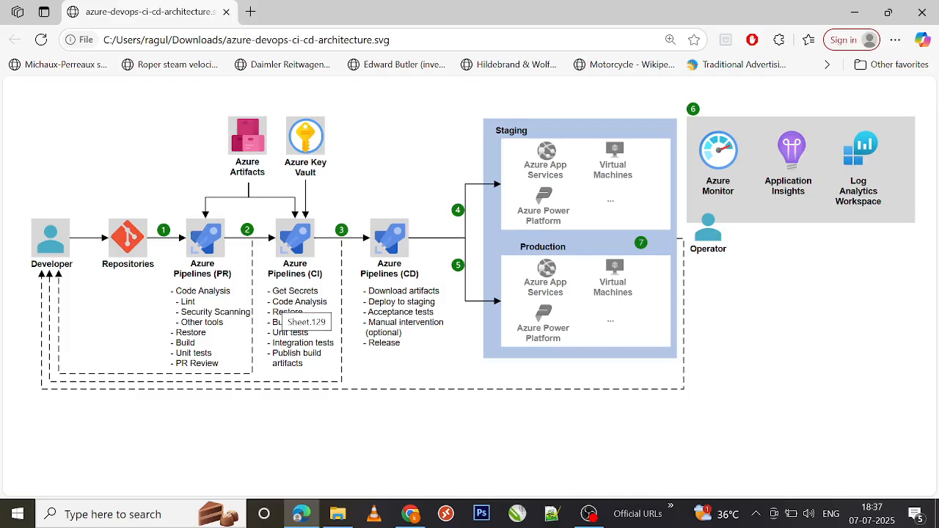
{"action": "mouse_move", "coordinate": [270, 349]}
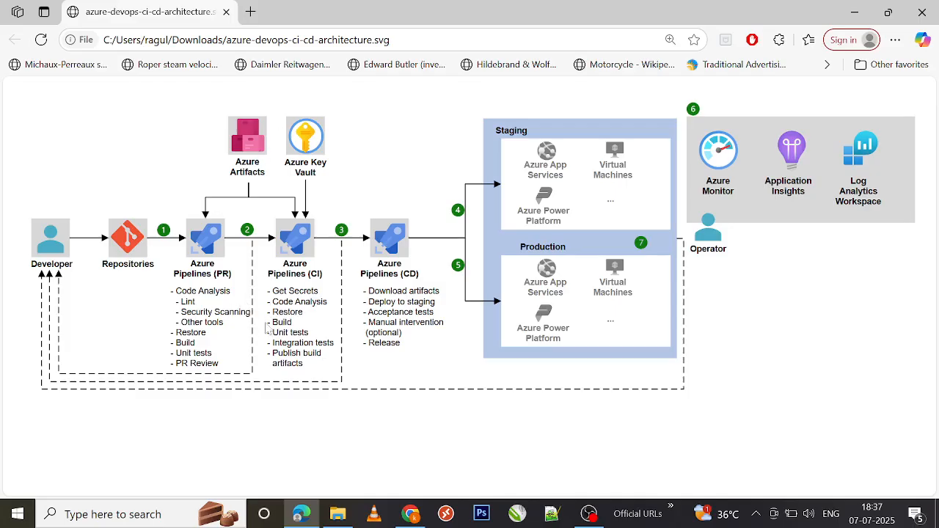
{"action": "mouse_move", "coordinate": [340, 341]}
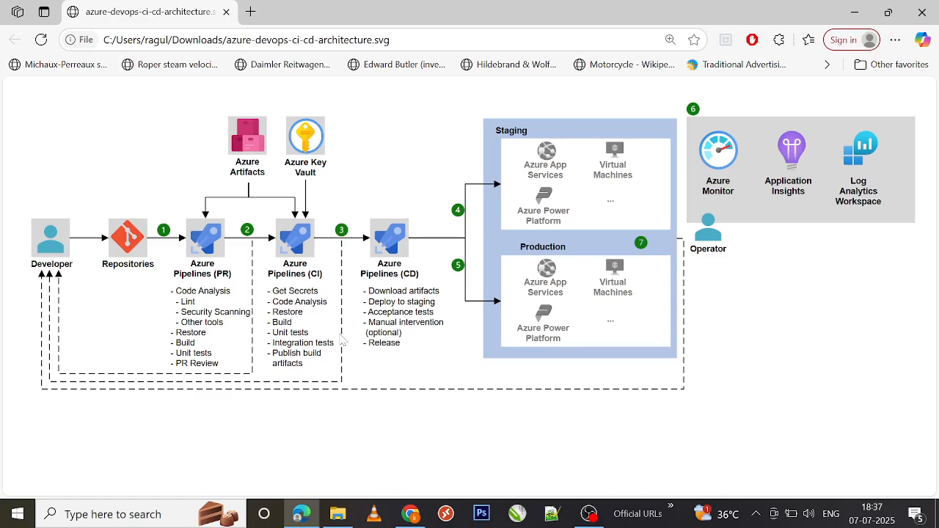
{"action": "mouse_move", "coordinate": [326, 271]}
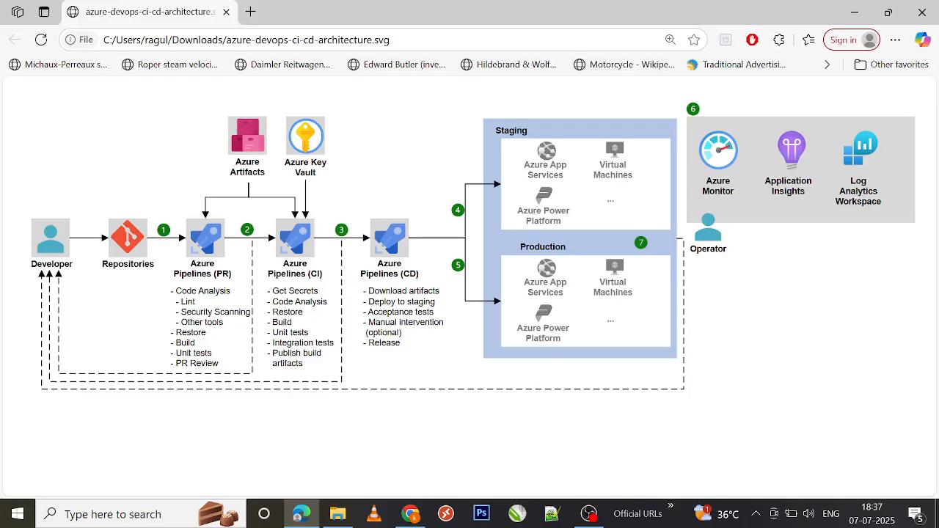
{"action": "mouse_move", "coordinate": [429, 270]}
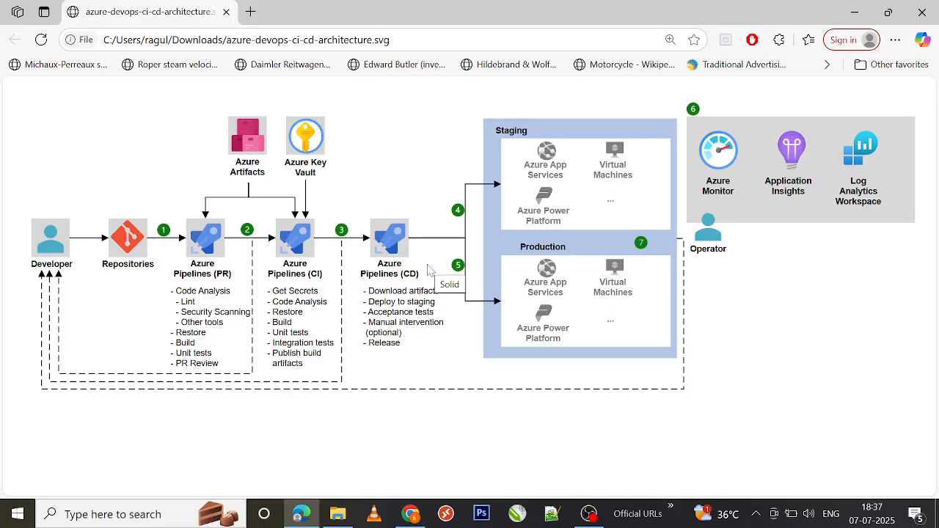
{"action": "mouse_move", "coordinate": [432, 267]}
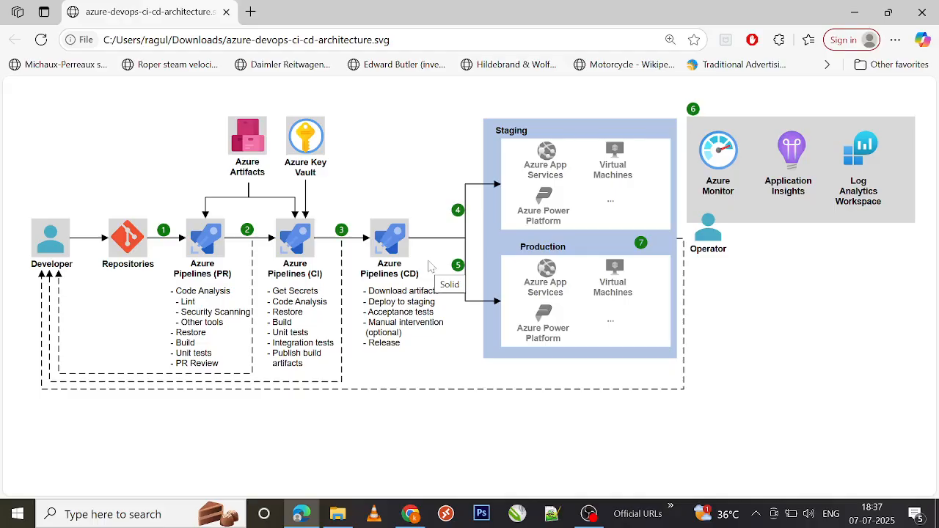
{"action": "mouse_move", "coordinate": [427, 364]}
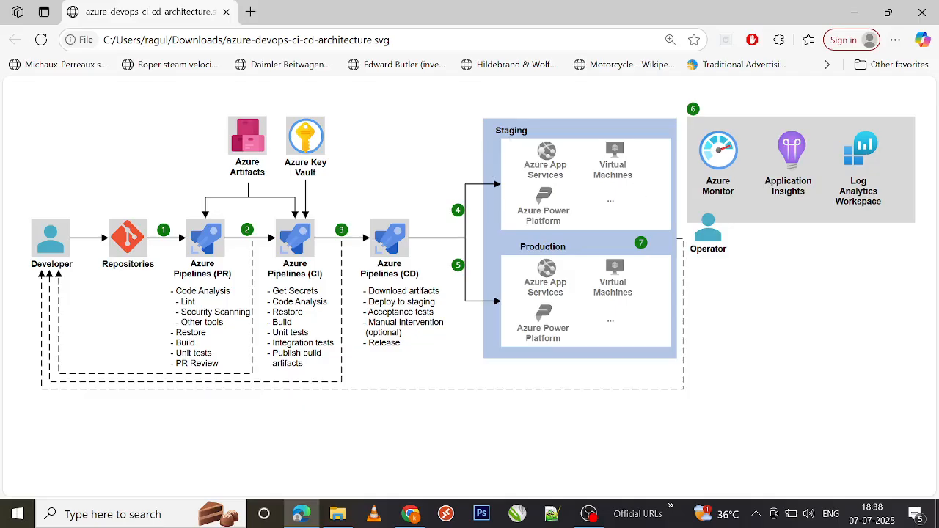
{"action": "mouse_move", "coordinate": [484, 227]}
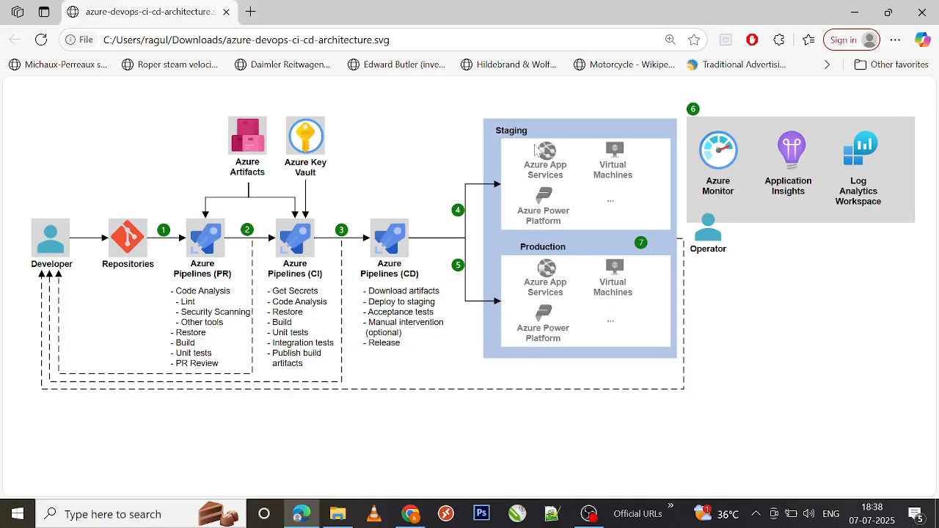
{"action": "mouse_move", "coordinate": [443, 151]}
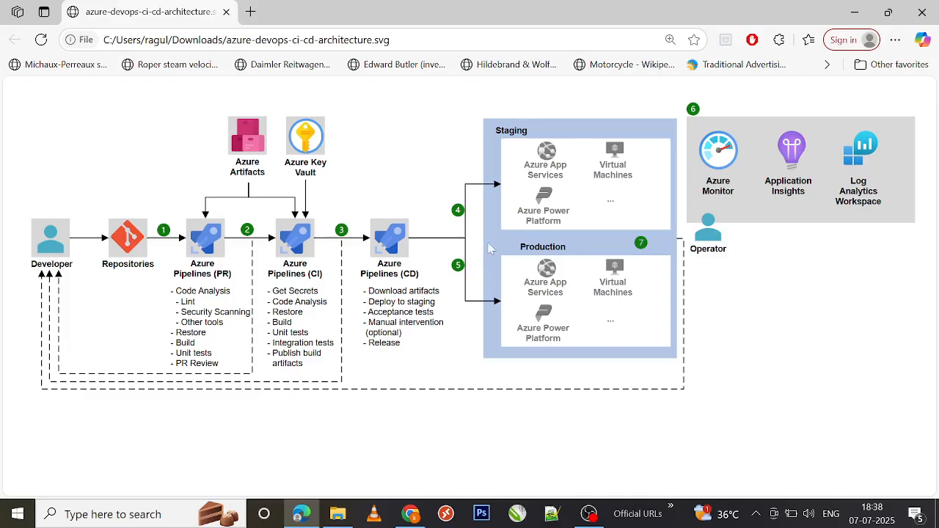
{"action": "mouse_move", "coordinate": [560, 199]}
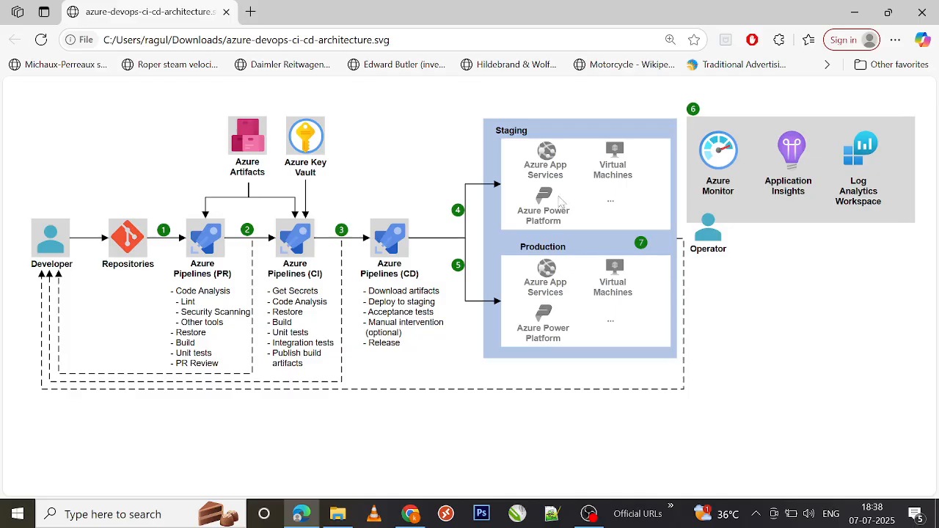
{"action": "mouse_move", "coordinate": [745, 112]}
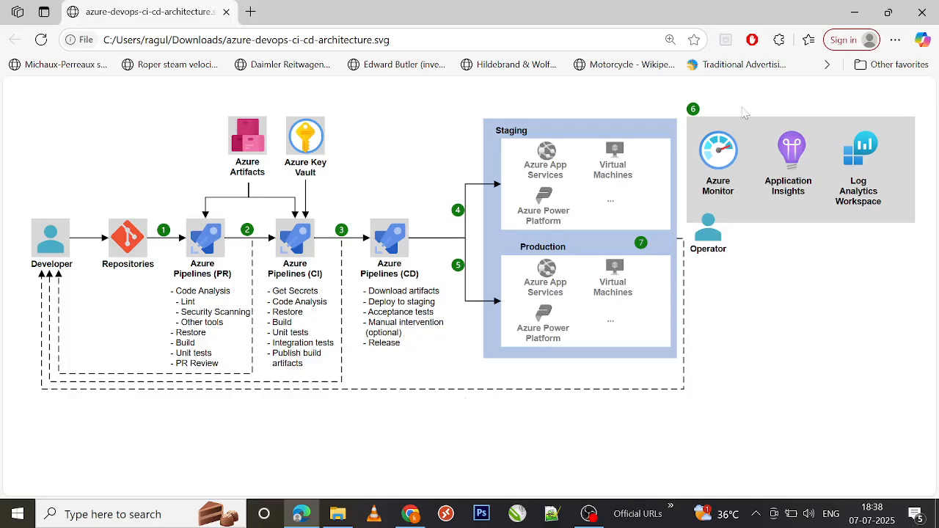
{"action": "mouse_move", "coordinate": [730, 282]}
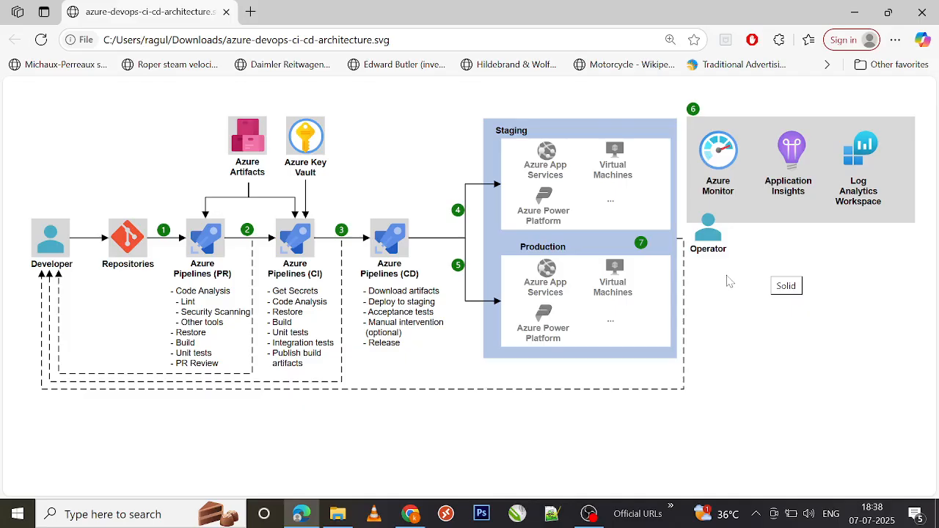
{"action": "mouse_move", "coordinate": [860, 264]}
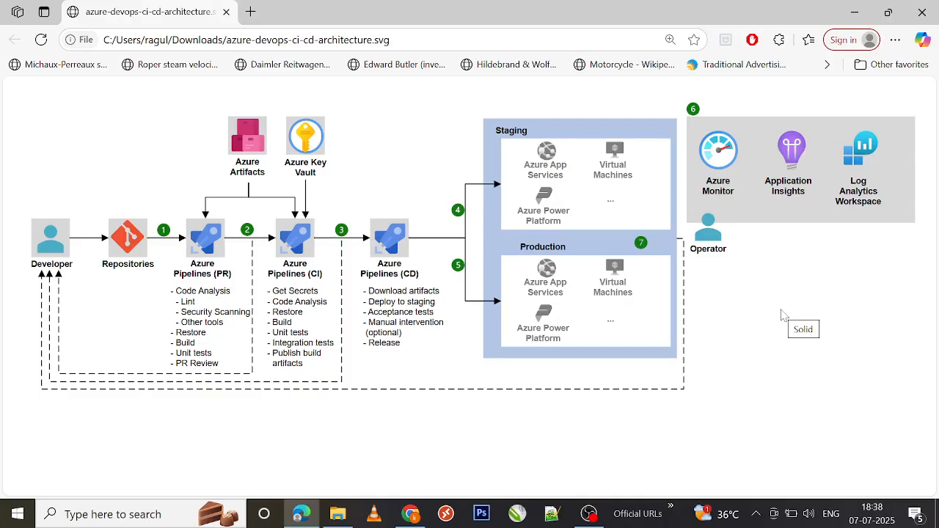
{"action": "mouse_move", "coordinate": [849, 285]}
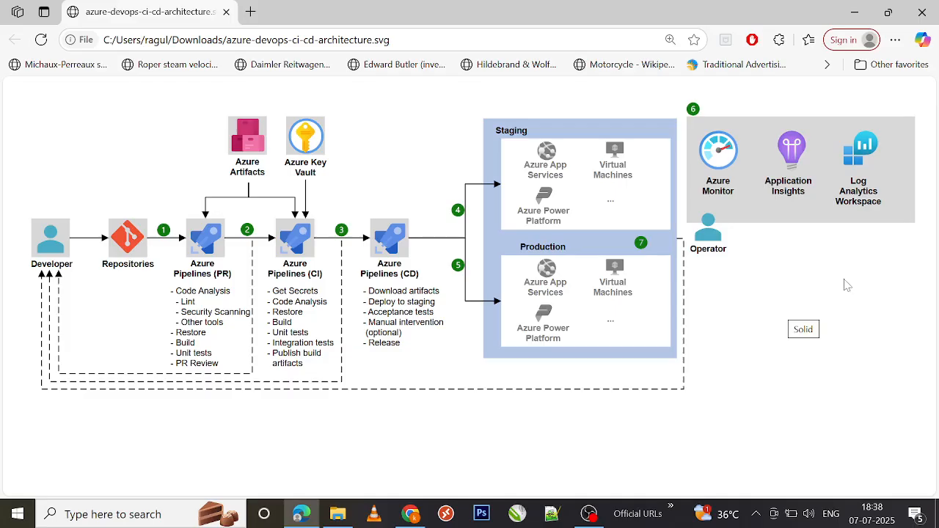
{"action": "mouse_move", "coordinate": [810, 291]}
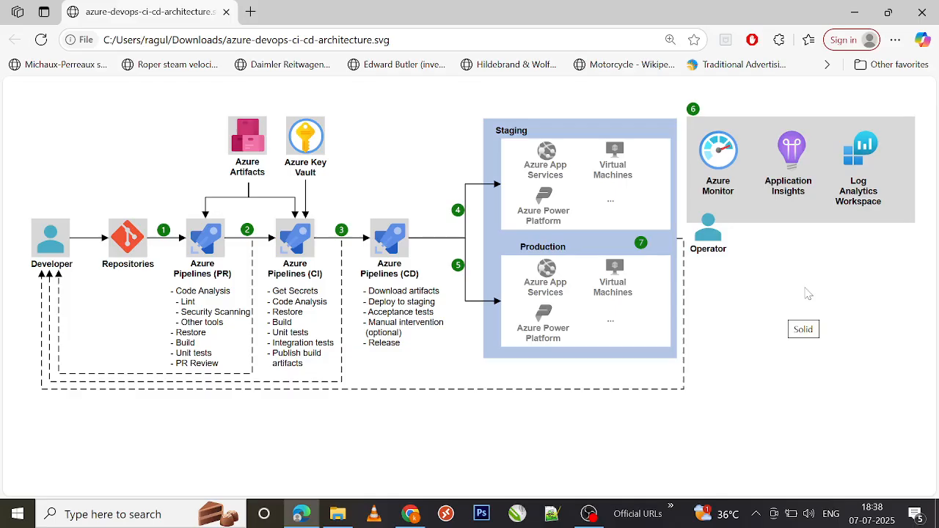
{"action": "mouse_move", "coordinate": [834, 291]}
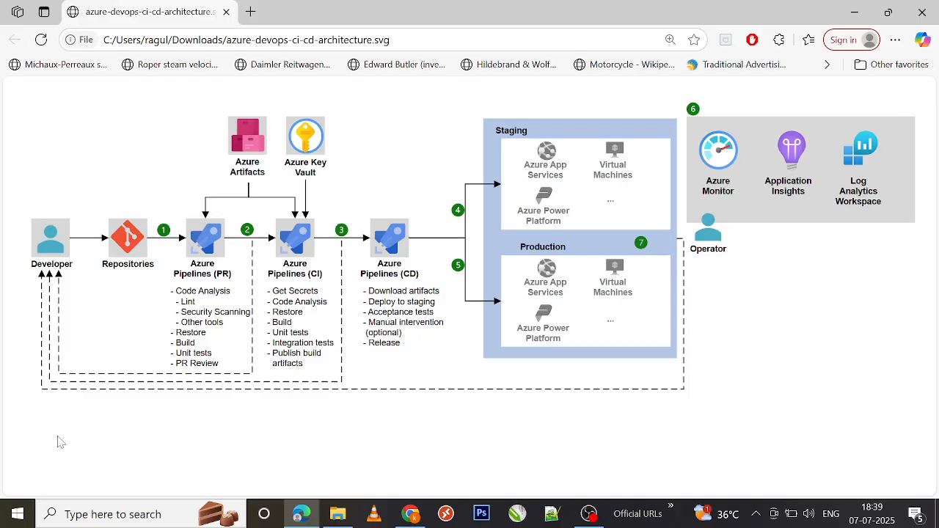
{"action": "mouse_move", "coordinate": [28, 234]}
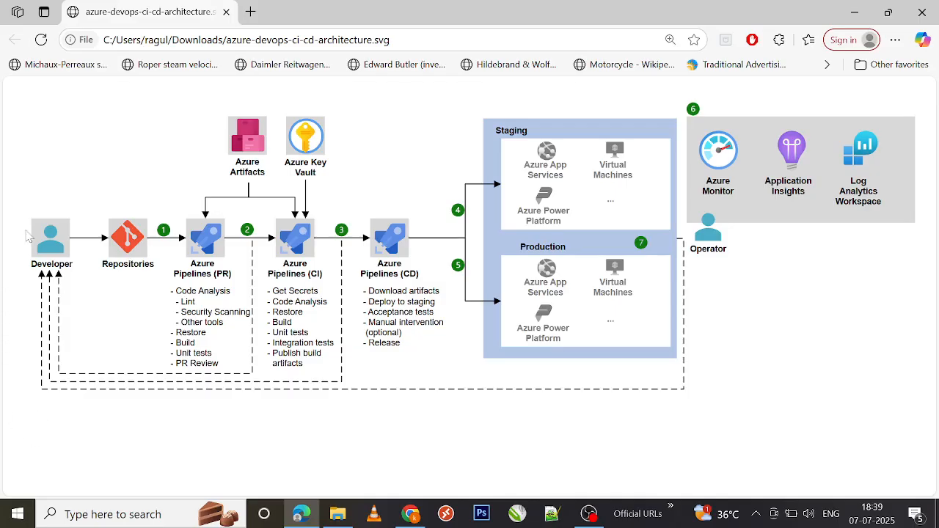
{"action": "mouse_move", "coordinate": [308, 445]}
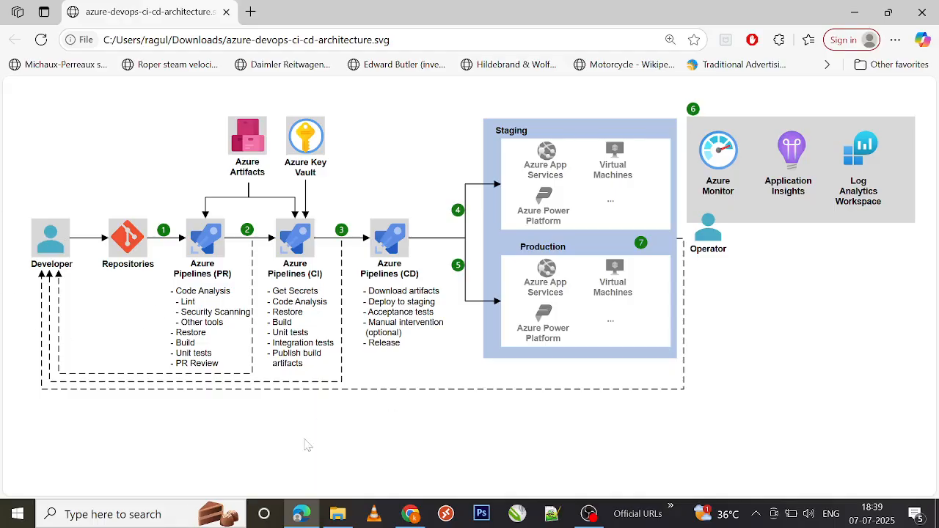
{"action": "mouse_move", "coordinate": [246, 323]}
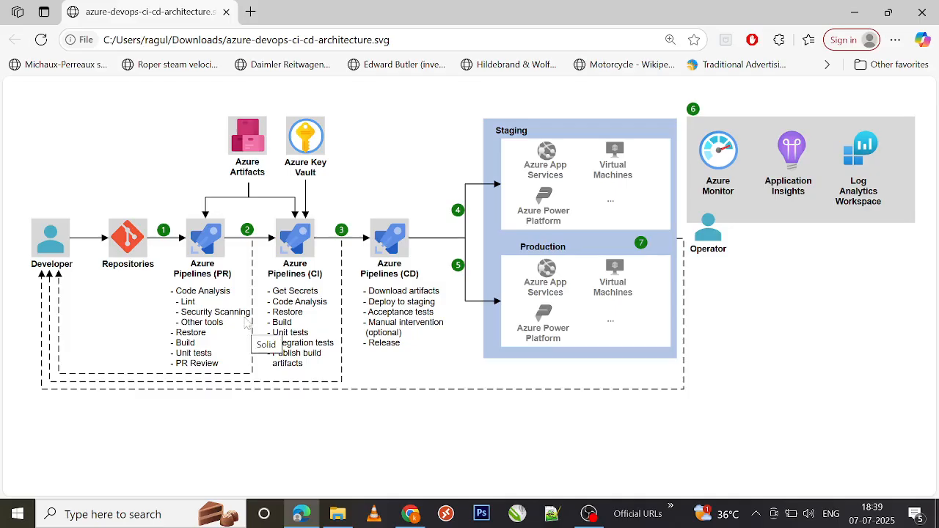
{"action": "mouse_move", "coordinate": [246, 214]}
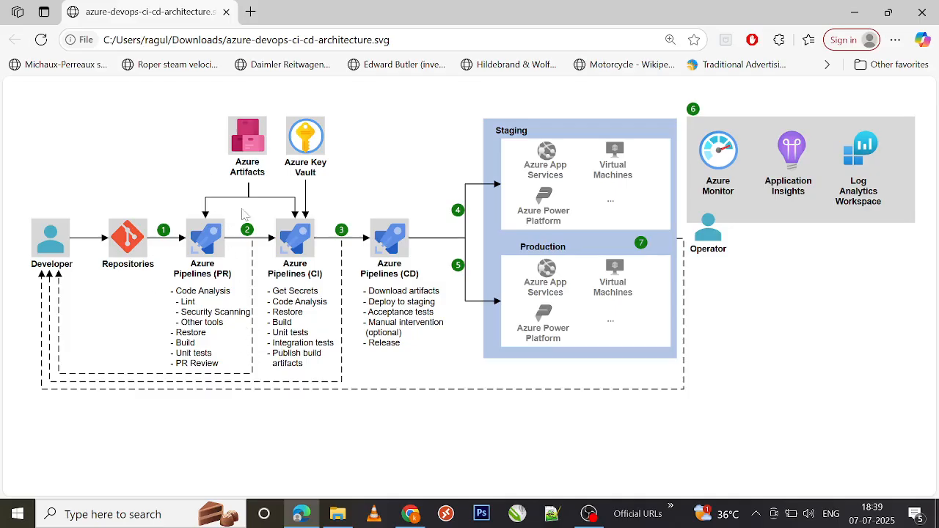
{"action": "mouse_move", "coordinate": [164, 279]}
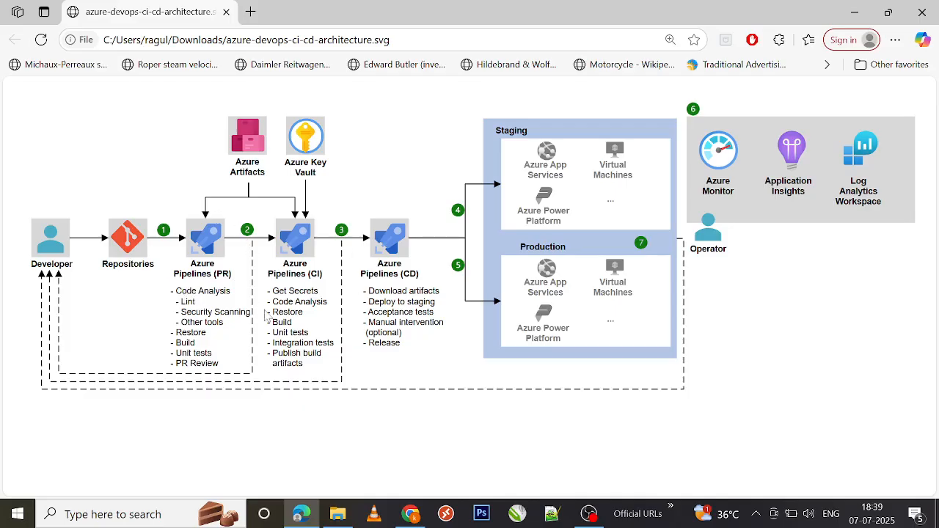
{"action": "mouse_move", "coordinate": [335, 243]}
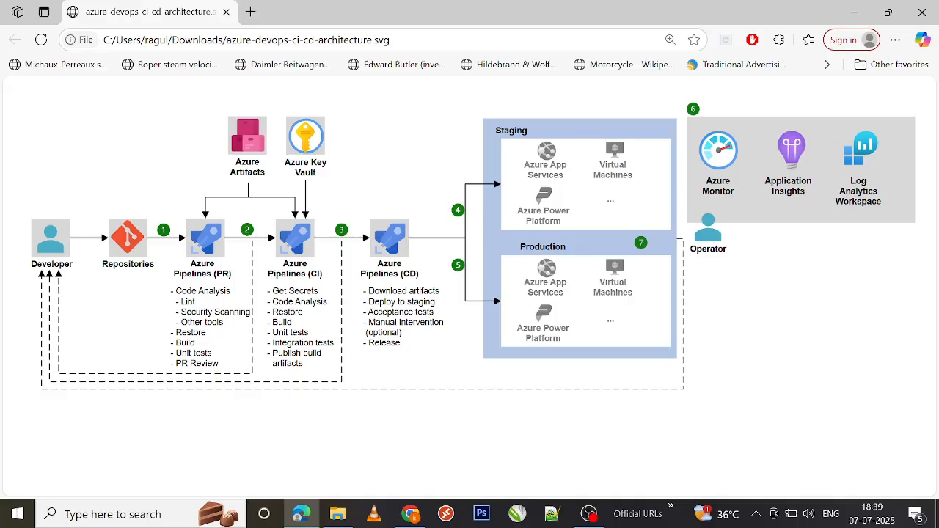
{"action": "mouse_move", "coordinate": [296, 311]}
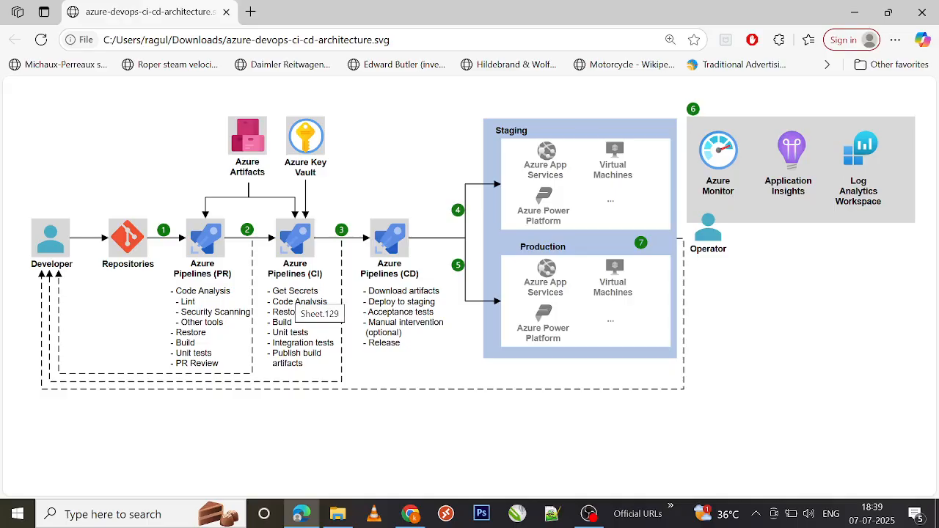
{"action": "mouse_move", "coordinate": [286, 389]}
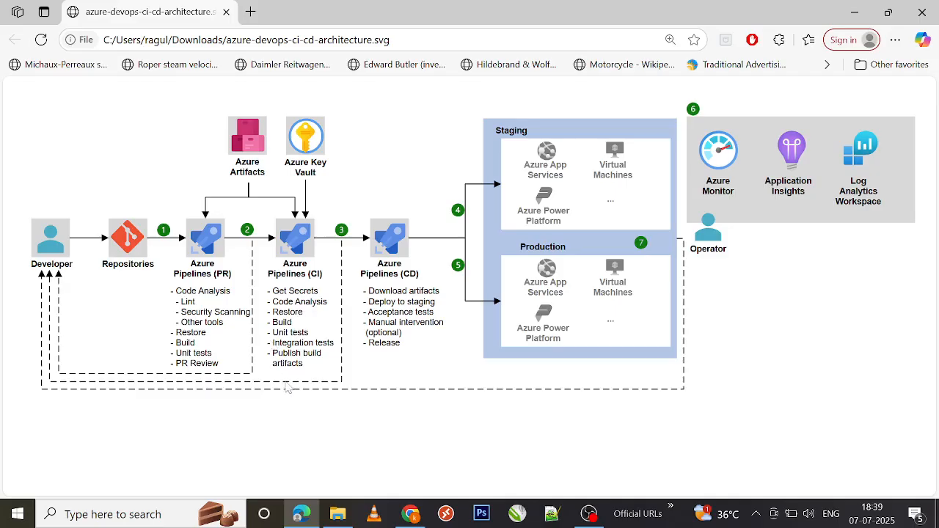
{"action": "mouse_move", "coordinate": [287, 388]}
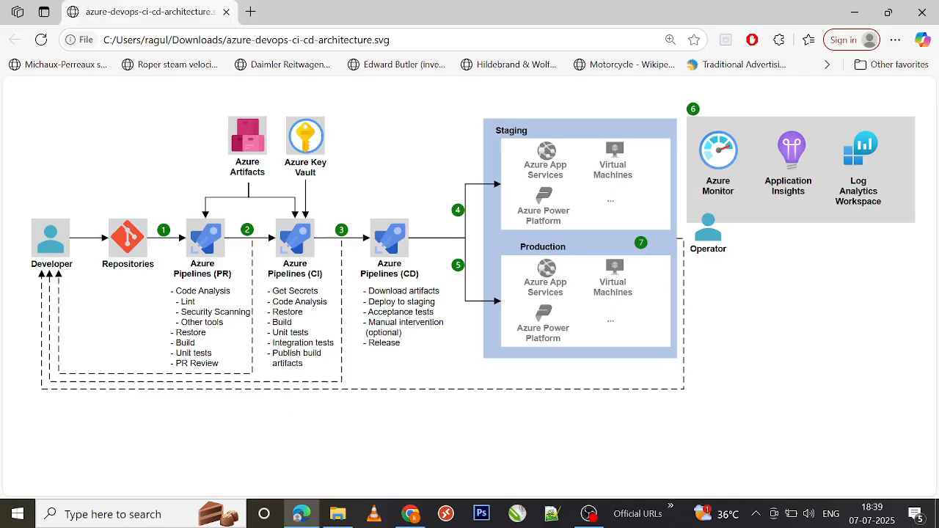
{"action": "mouse_move", "coordinate": [301, 343]}
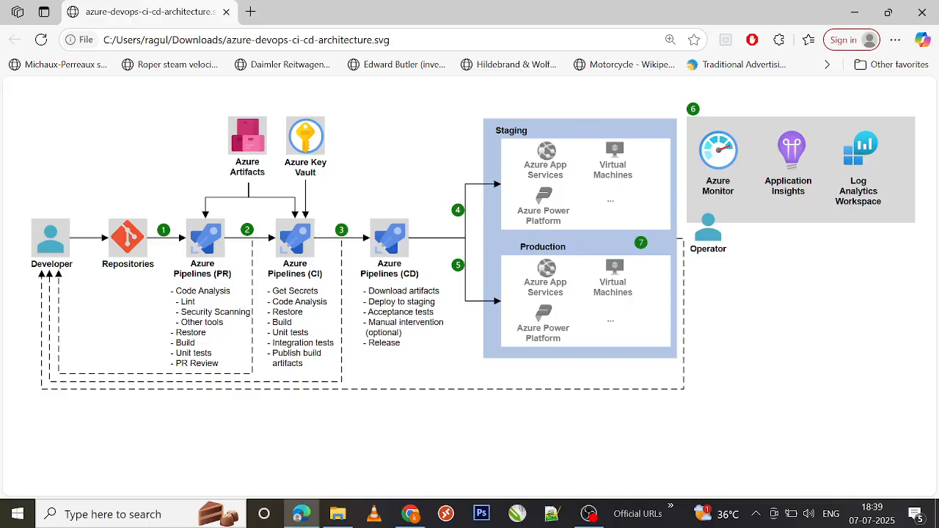
{"action": "mouse_move", "coordinate": [273, 126]}
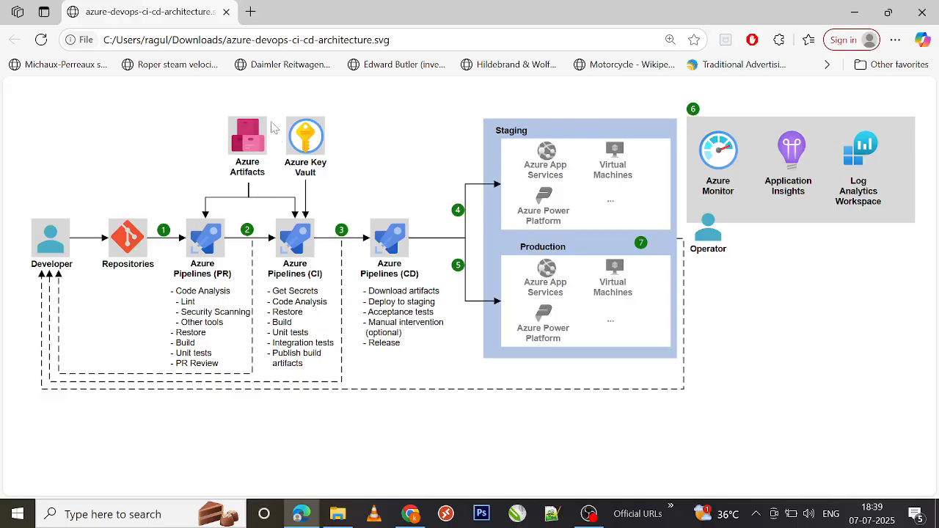
{"action": "mouse_move", "coordinate": [265, 193]}
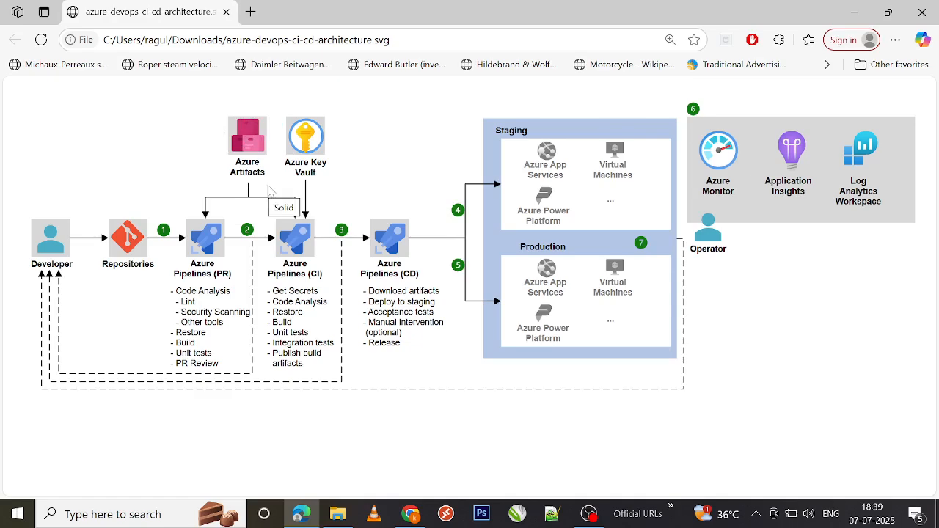
{"action": "mouse_move", "coordinate": [273, 185]}
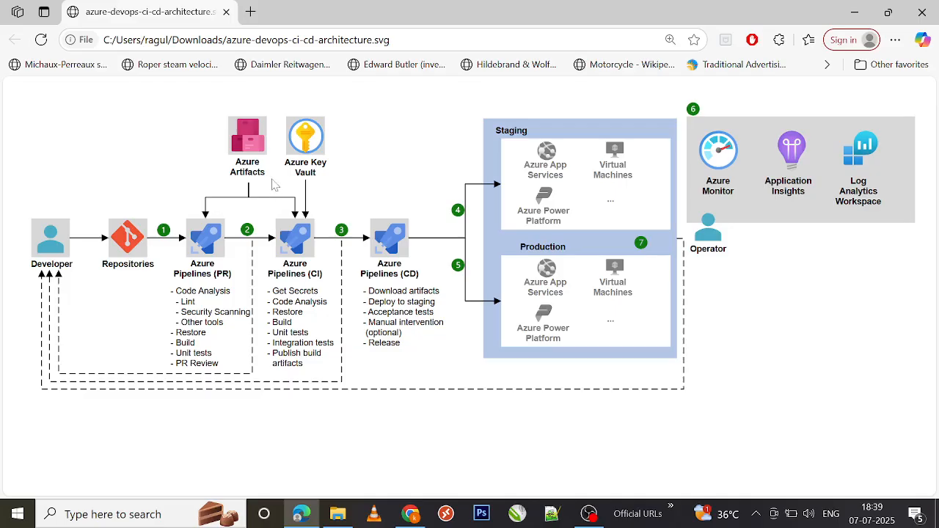
{"action": "mouse_move", "coordinate": [306, 137]}
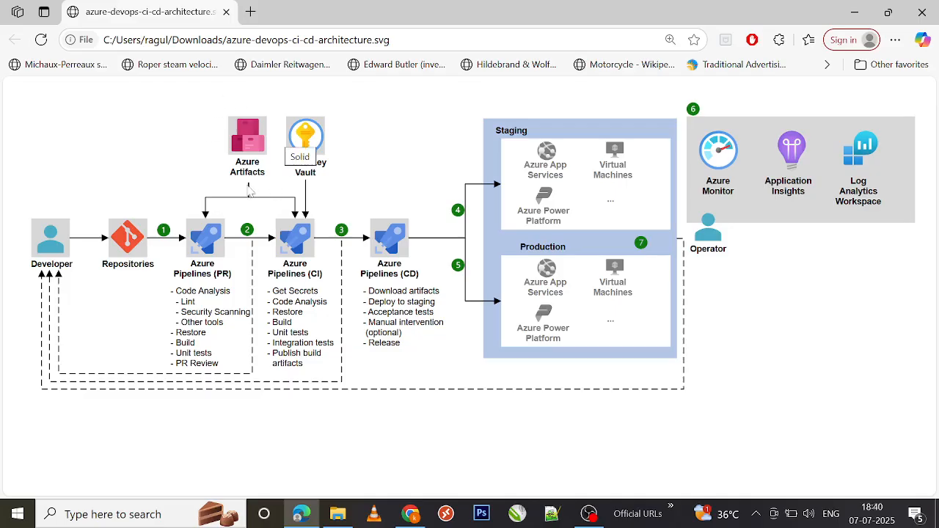
{"action": "mouse_move", "coordinate": [276, 384]}
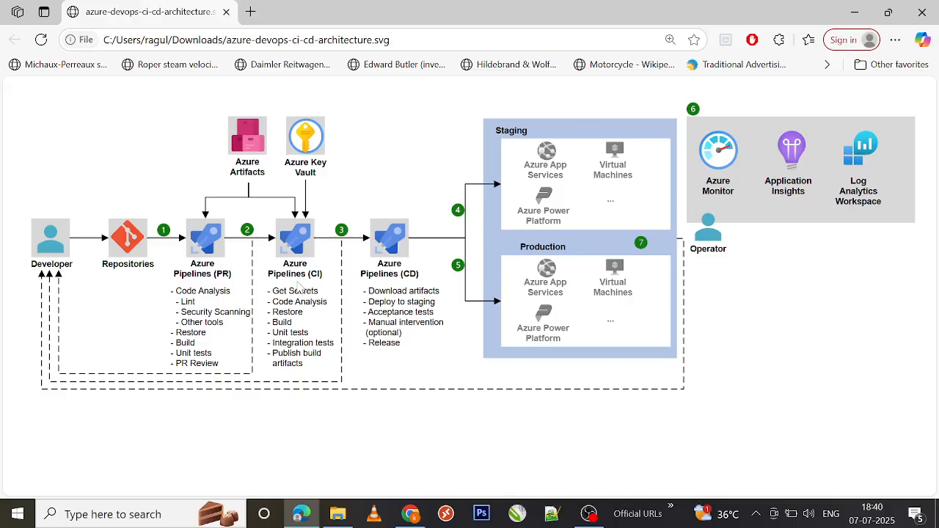
{"action": "mouse_move", "coordinate": [299, 286]}
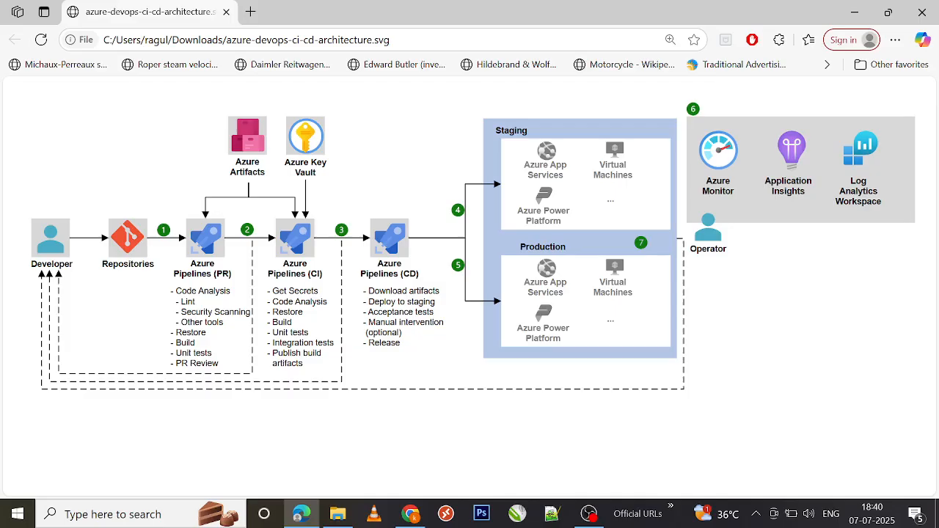
{"action": "mouse_move", "coordinate": [293, 364]}
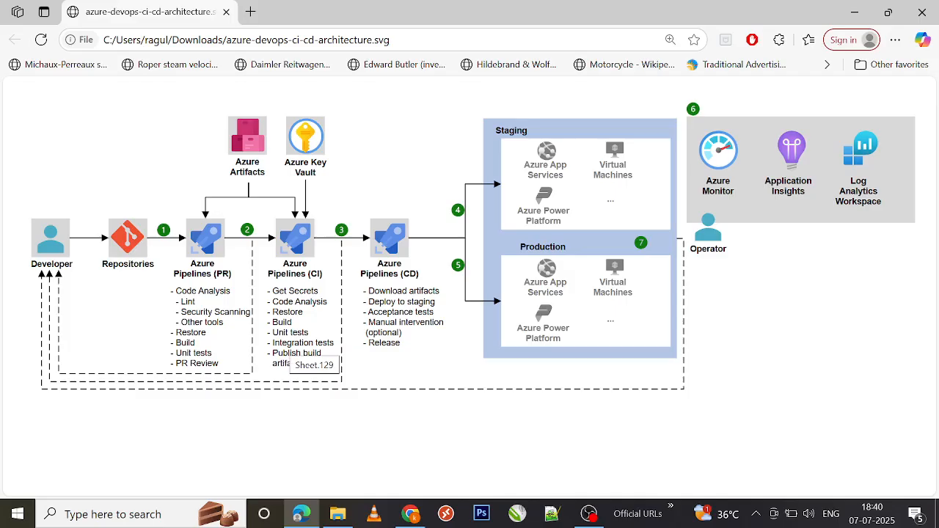
{"action": "mouse_move", "coordinate": [351, 337]}
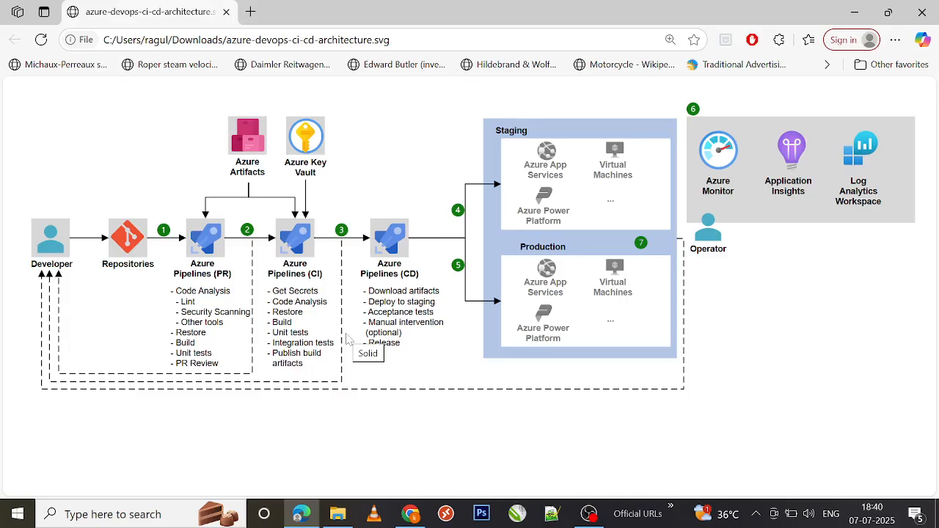
{"action": "mouse_move", "coordinate": [432, 241]}
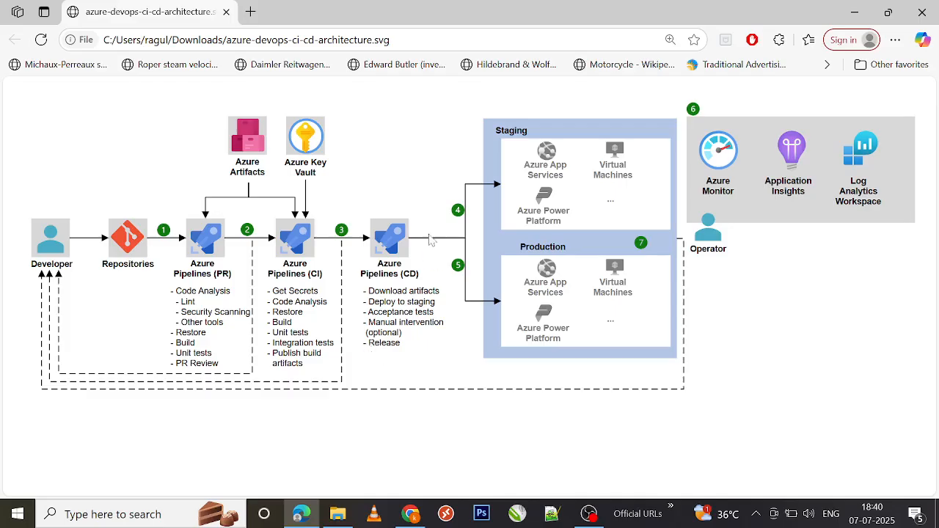
{"action": "mouse_move", "coordinate": [376, 238]}
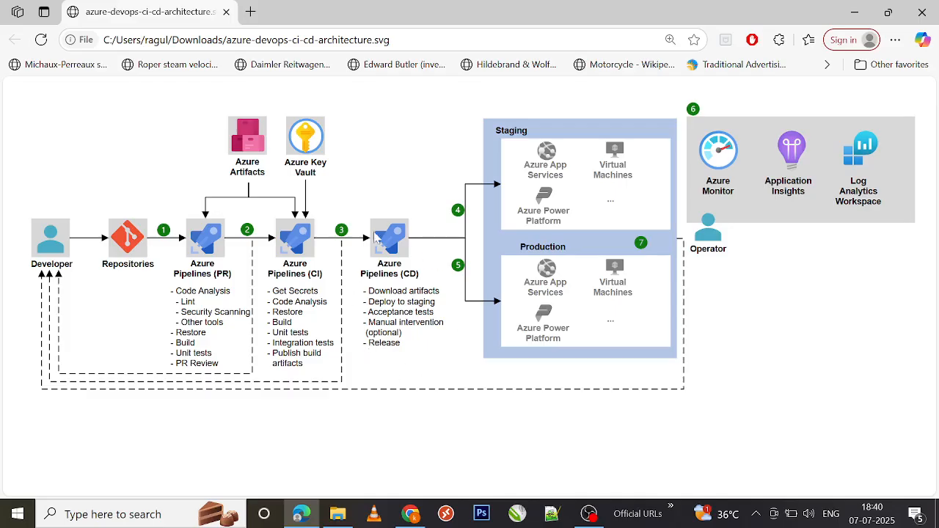
{"action": "mouse_move", "coordinate": [372, 376]}
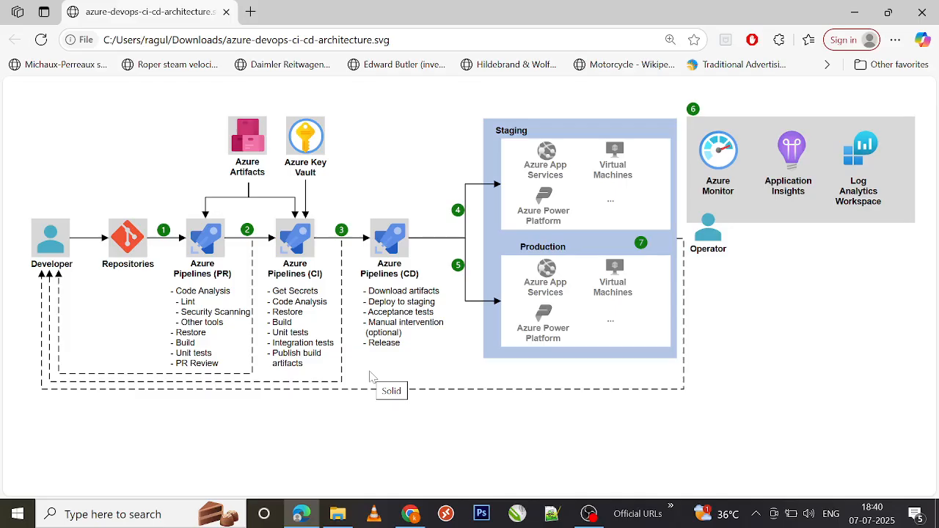
{"action": "mouse_move", "coordinate": [414, 373]}
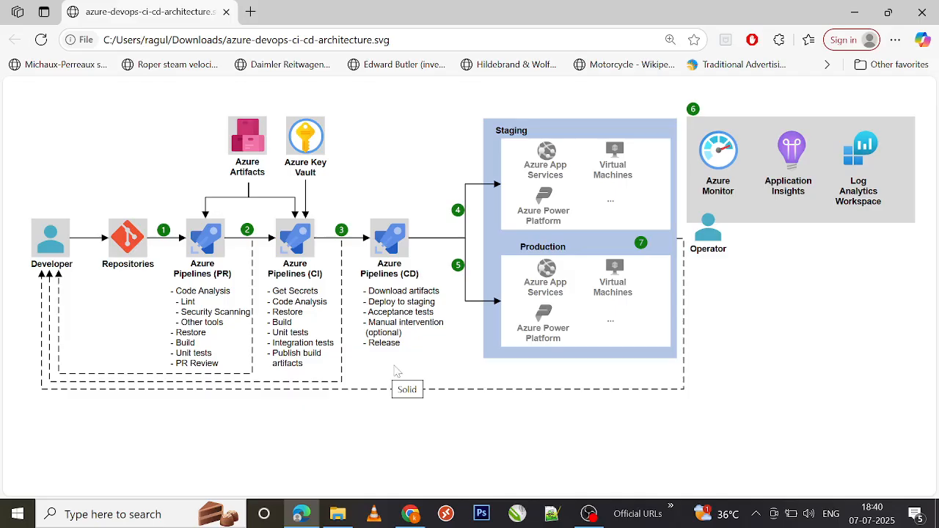
{"action": "mouse_move", "coordinate": [431, 270]}
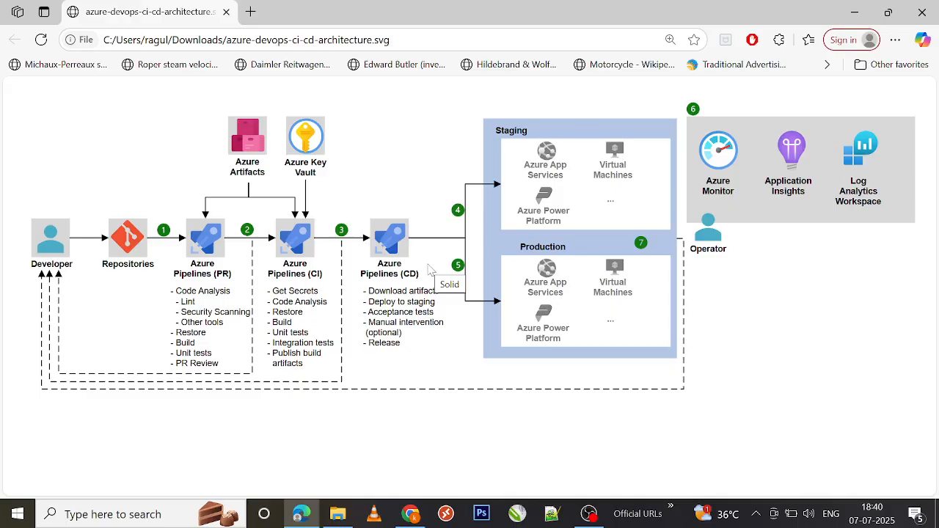
{"action": "mouse_move", "coordinate": [435, 345]}
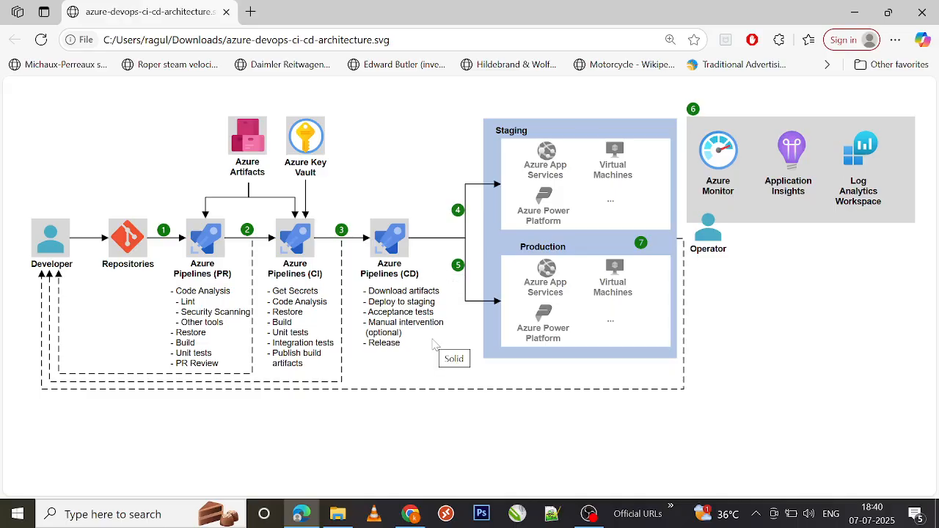
{"action": "mouse_move", "coordinate": [504, 238]}
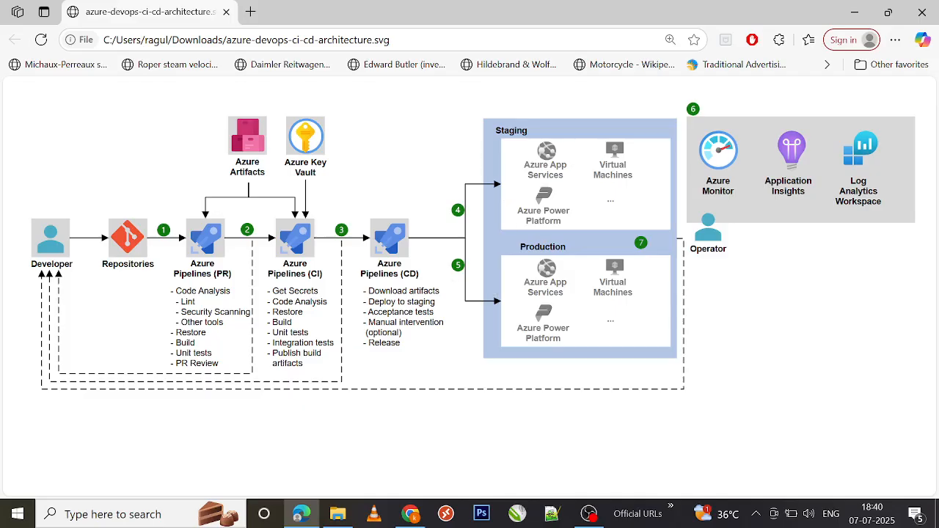
{"action": "mouse_move", "coordinate": [531, 149]}
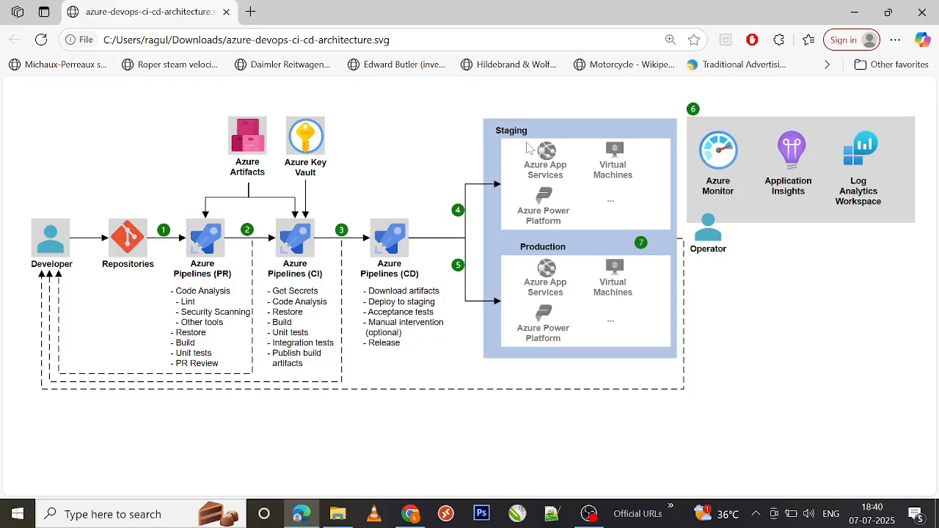
{"action": "mouse_move", "coordinate": [546, 151]}
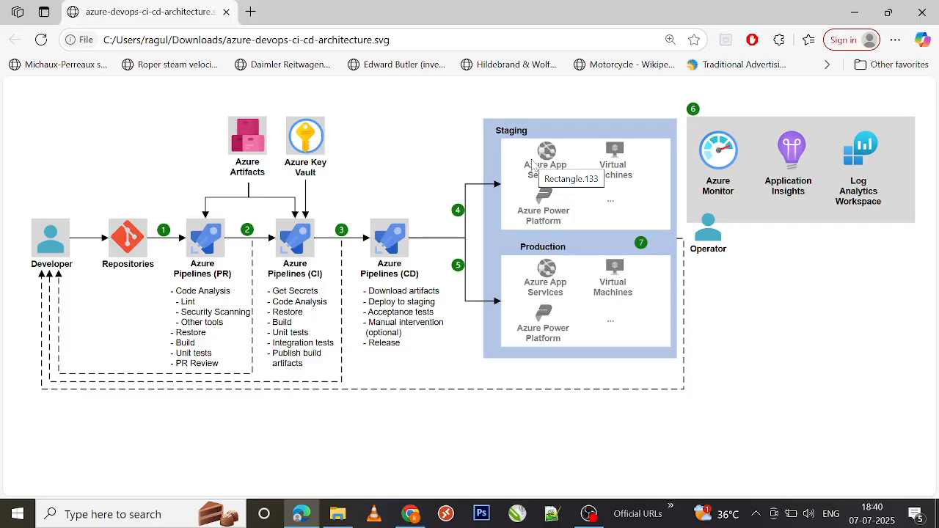
{"action": "mouse_move", "coordinate": [546, 183]}
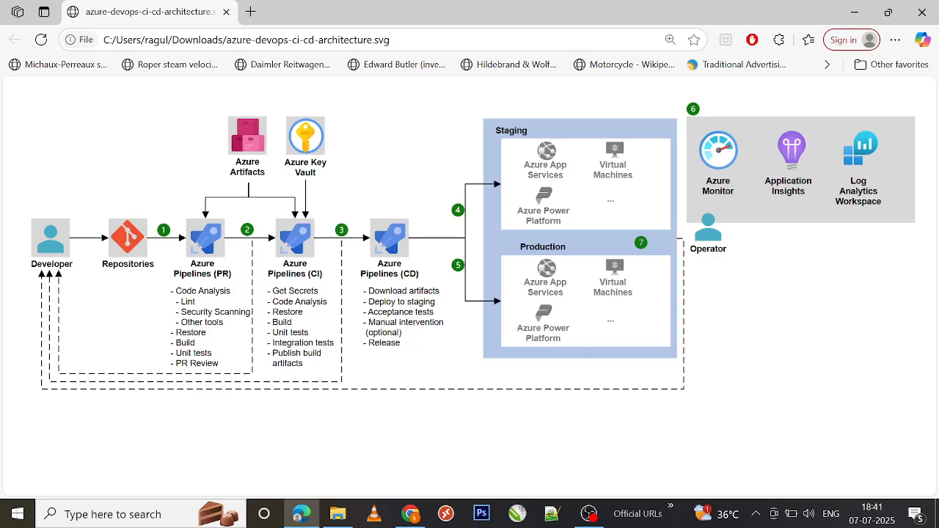
{"action": "mouse_move", "coordinate": [499, 376]}
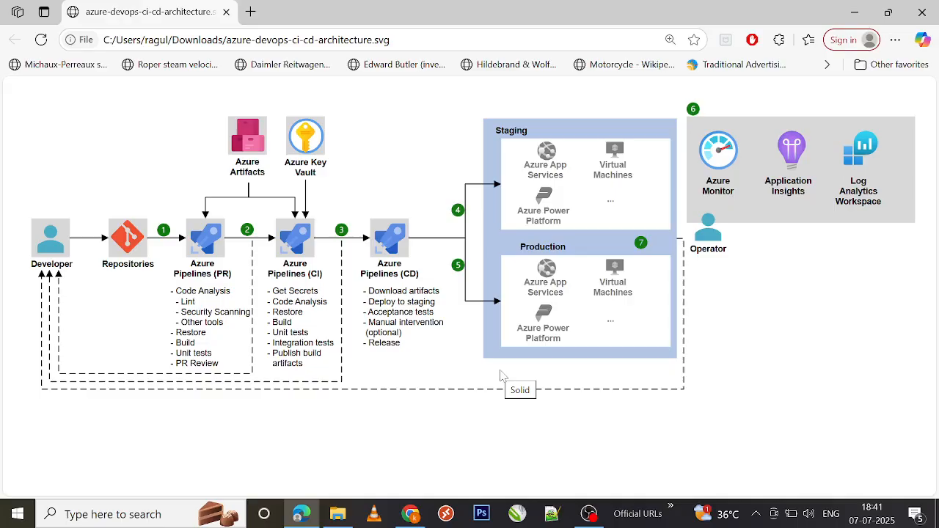
{"action": "mouse_move", "coordinate": [516, 249]}
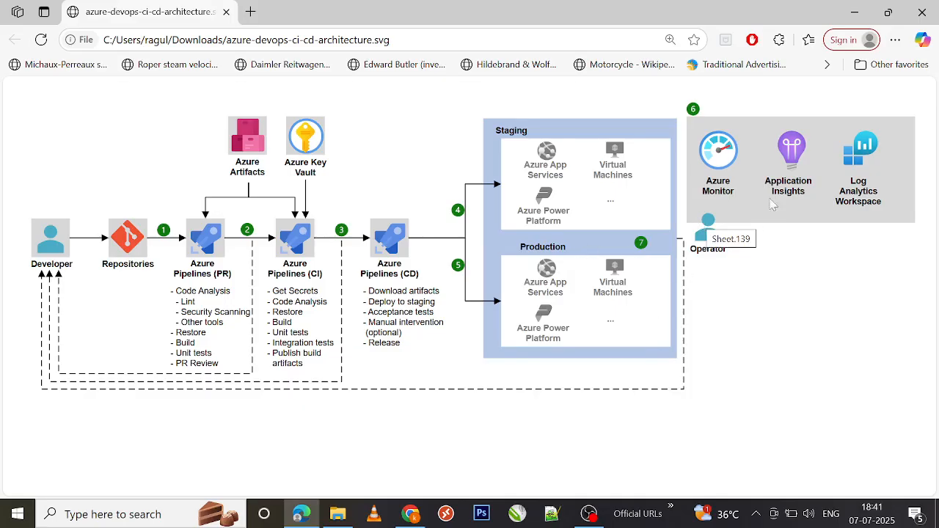
{"action": "mouse_move", "coordinate": [745, 281]}
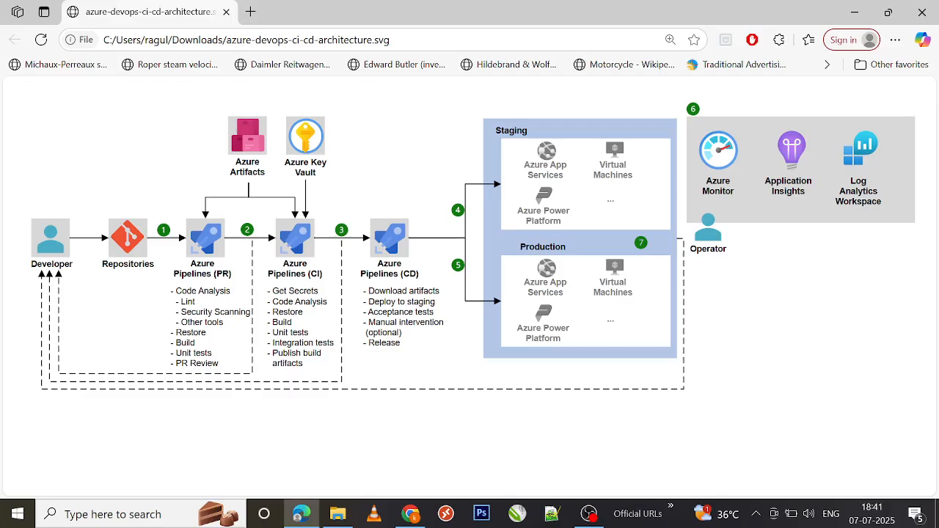
{"action": "mouse_move", "coordinate": [335, 191]}
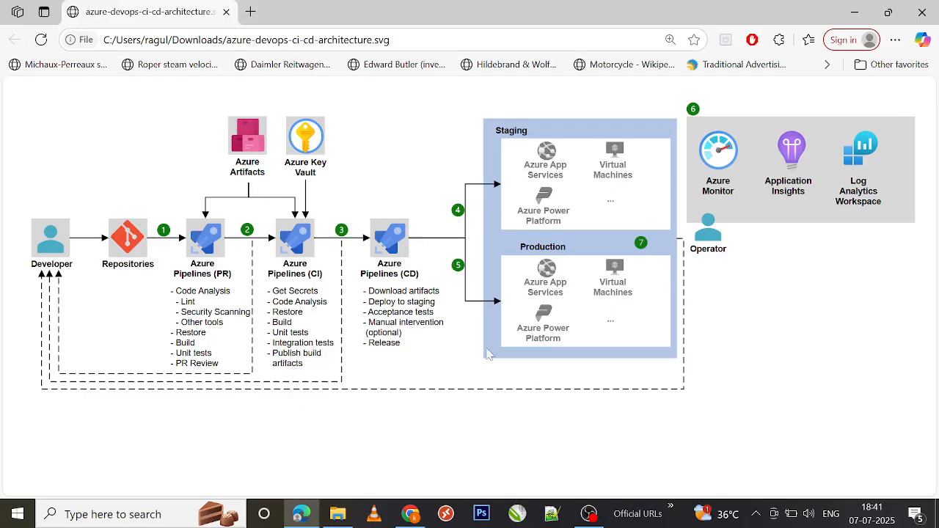
{"action": "mouse_move", "coordinate": [620, 200]}
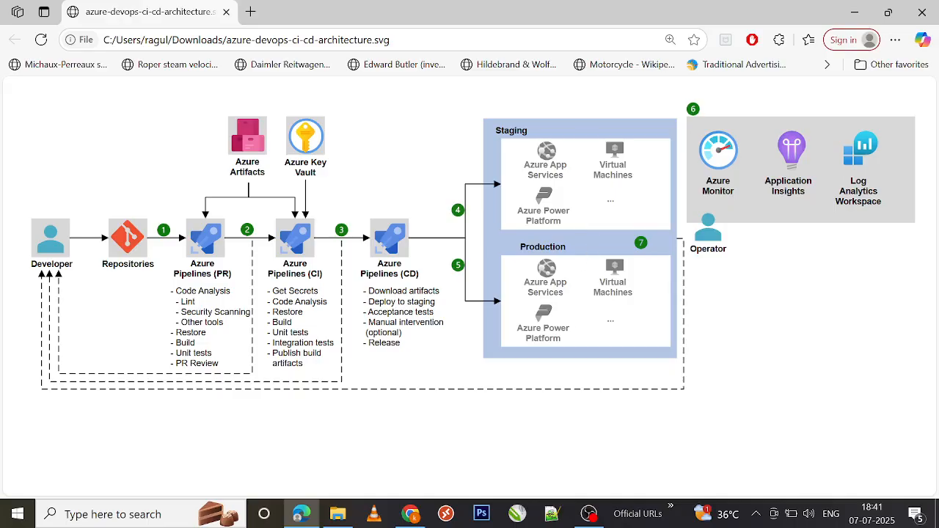
{"action": "mouse_move", "coordinate": [493, 405]}
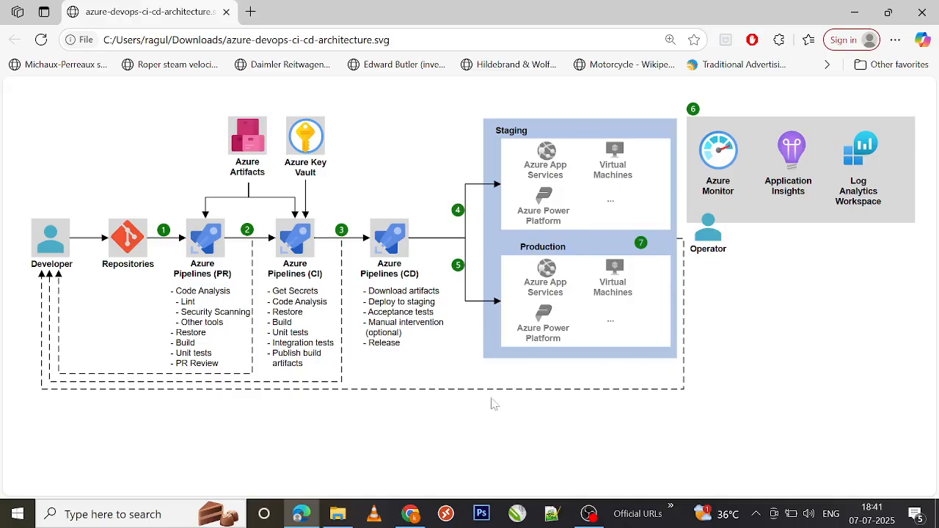
{"action": "mouse_move", "coordinate": [666, 381]}
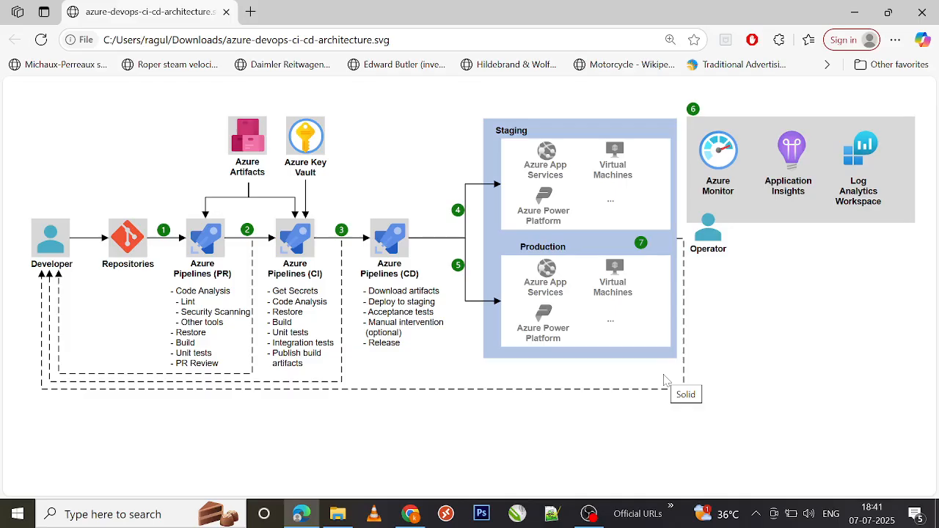
{"action": "mouse_move", "coordinate": [476, 407]}
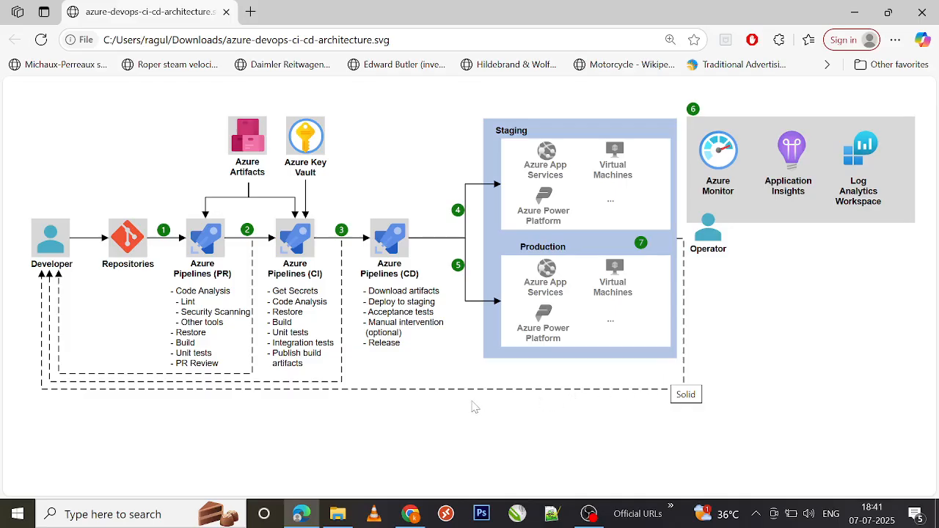
Step: Review the supermarket-to-Azure-DevOps rows, highlighting 'Distribute to all branches' and 'New product idea'
{"action": "left_click", "coordinate": [411, 514]}
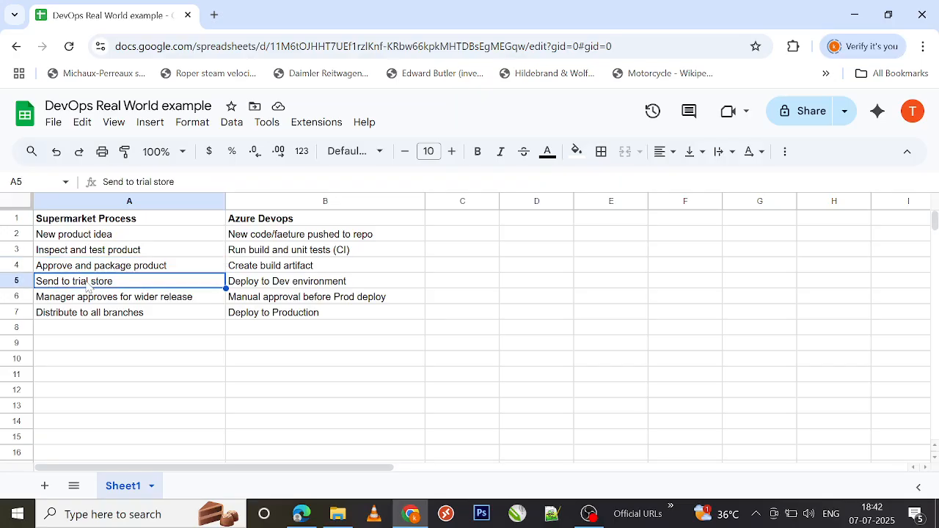
{"action": "mouse_move", "coordinate": [194, 307]}
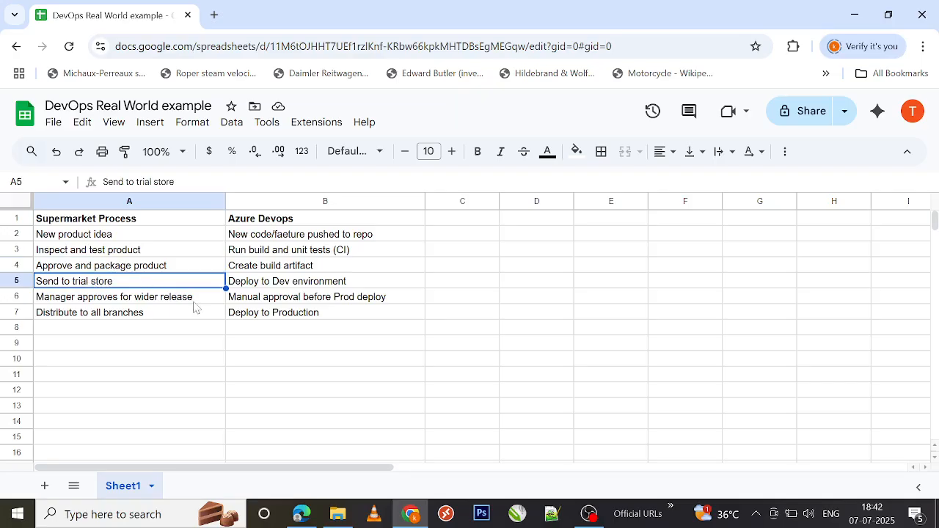
{"action": "mouse_move", "coordinate": [53, 303]}
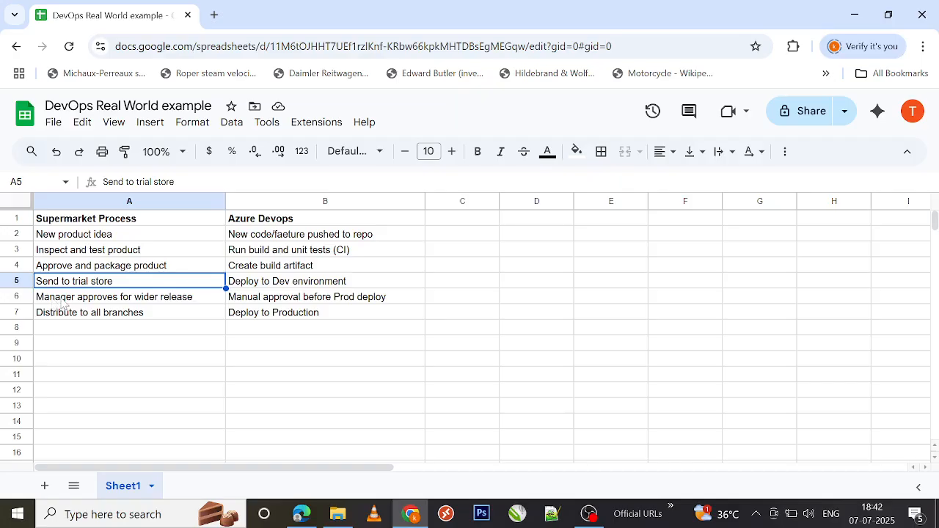
{"action": "left_click", "coordinate": [114, 297]}
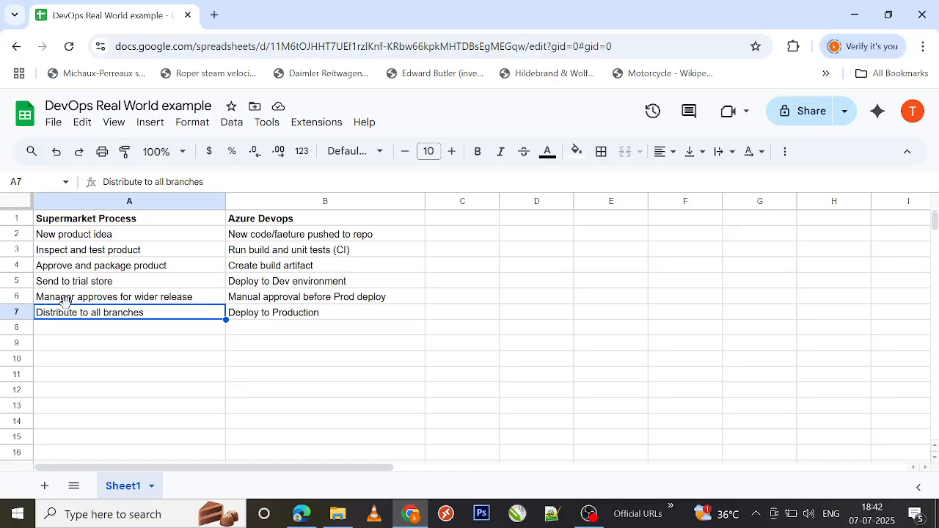
{"action": "mouse_move", "coordinate": [110, 238]}
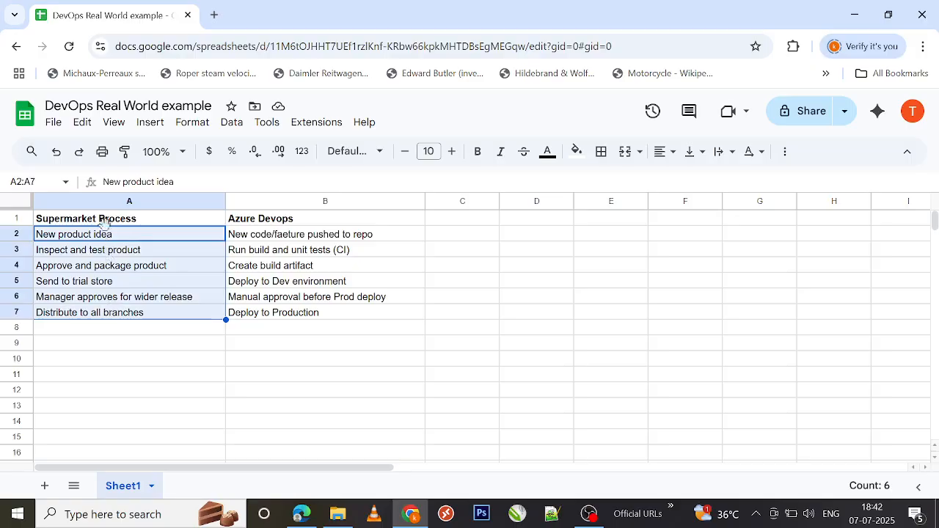
{"action": "mouse_move", "coordinate": [125, 242]}
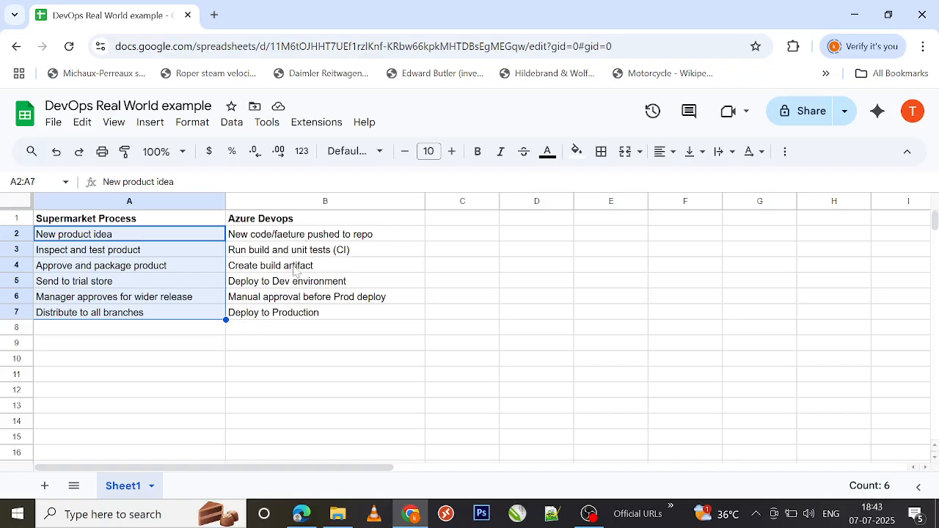
{"action": "left_click", "coordinate": [326, 234]}
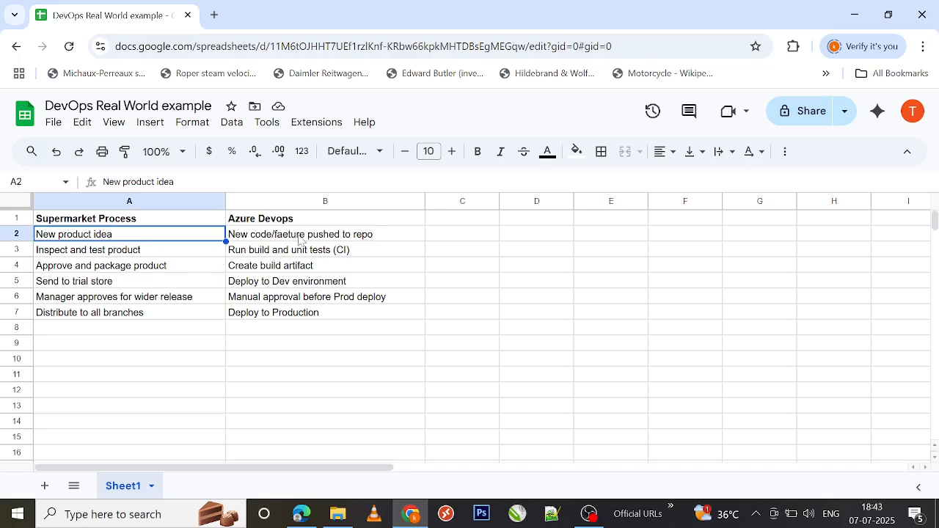
{"action": "mouse_move", "coordinate": [288, 238]}
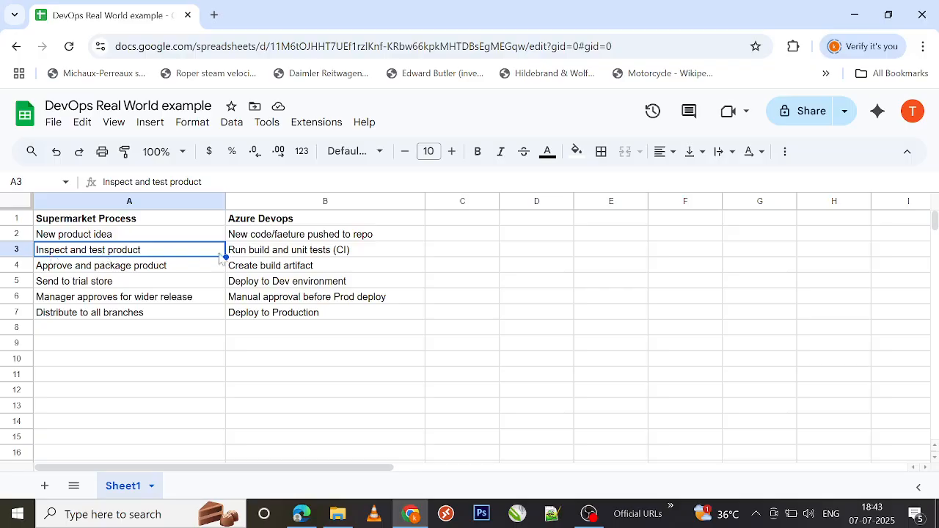
{"action": "mouse_move", "coordinate": [255, 256]}
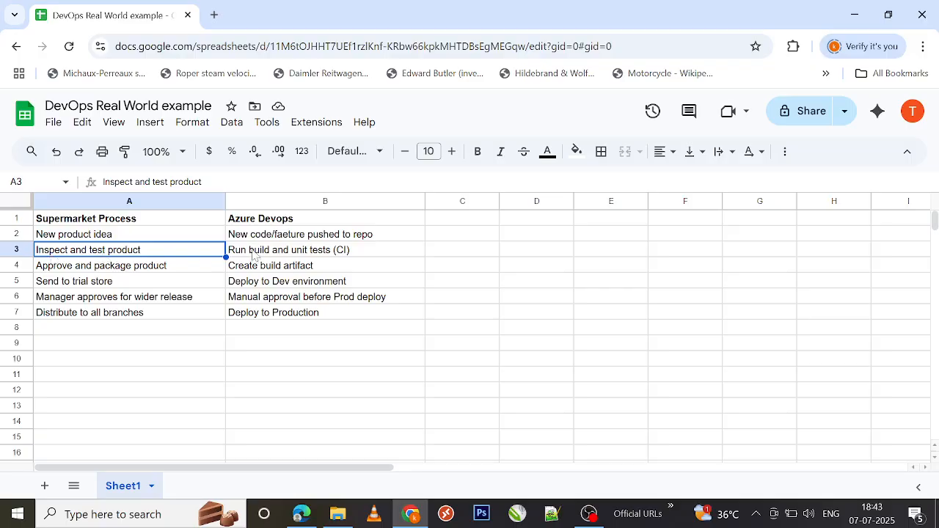
{"action": "left_click", "coordinate": [326, 249]}
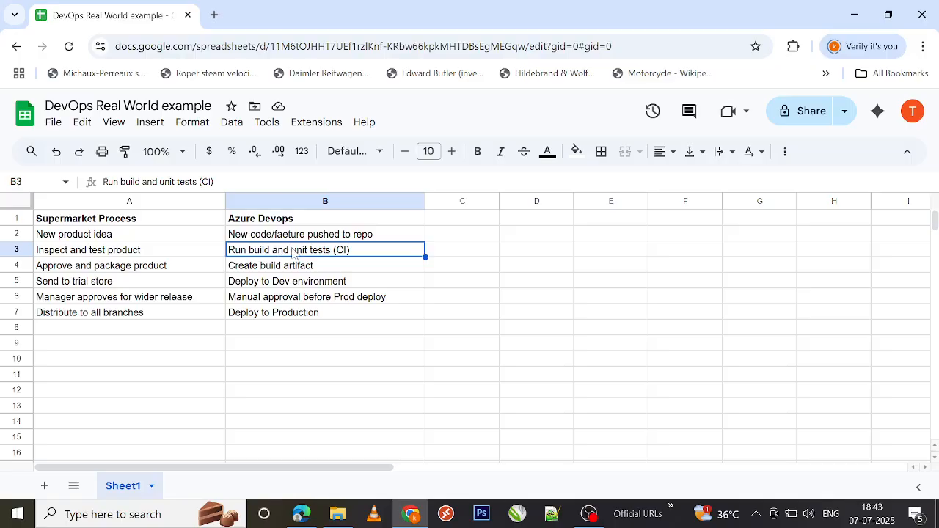
{"action": "left_click", "coordinate": [101, 264]}
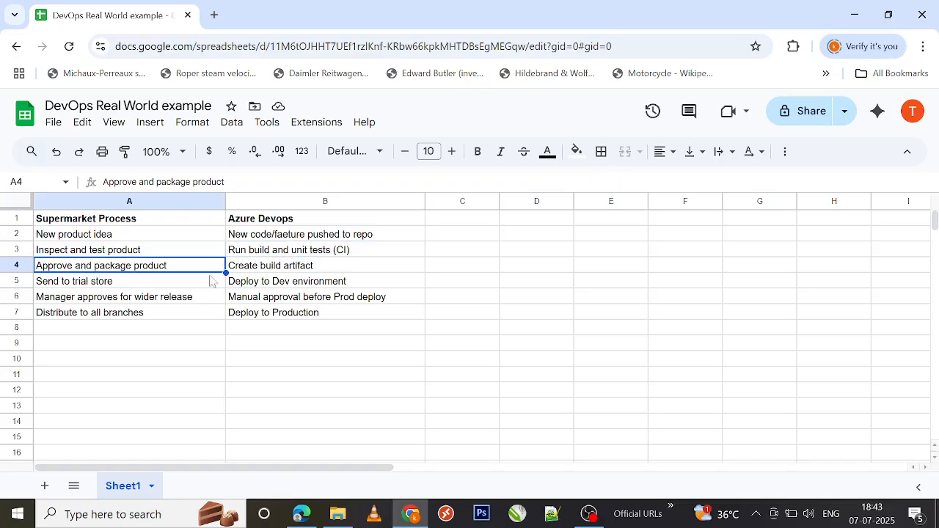
{"action": "left_click", "coordinate": [325, 264]}
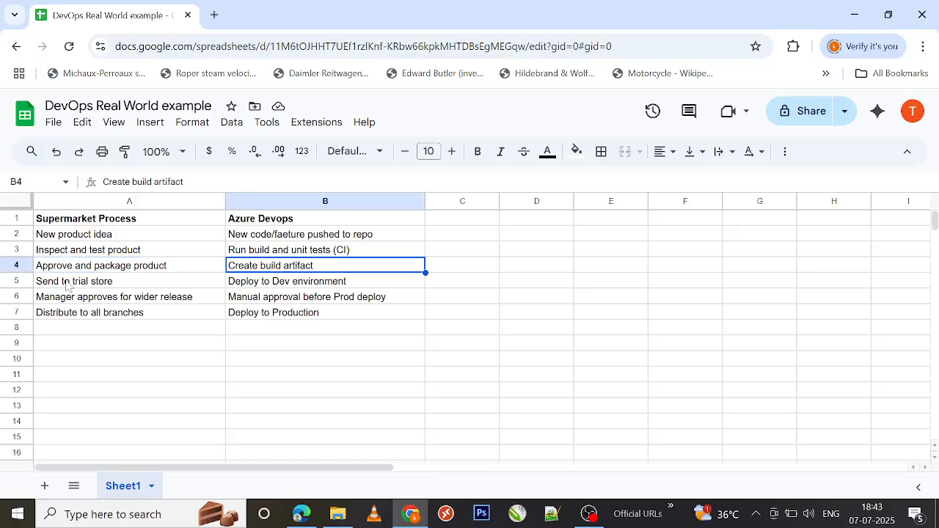
{"action": "left_click", "coordinate": [129, 282]}
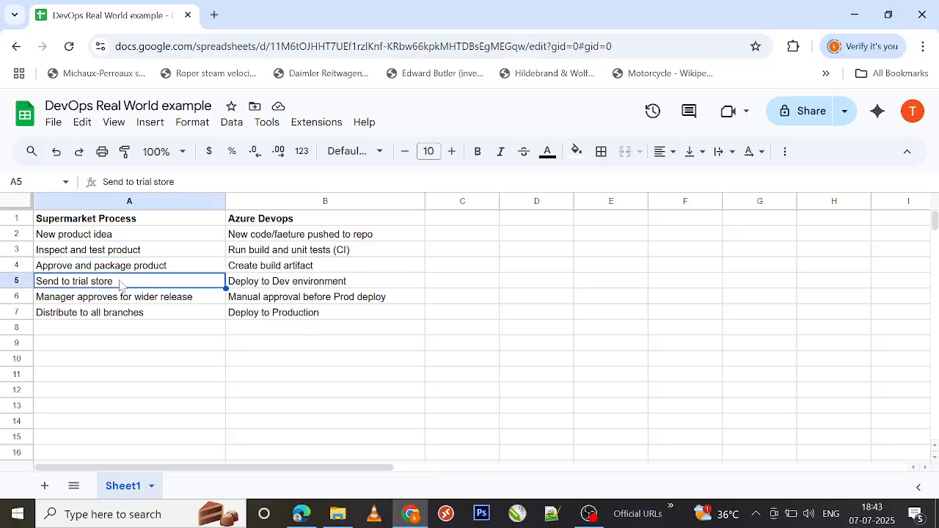
{"action": "left_click", "coordinate": [326, 282]}
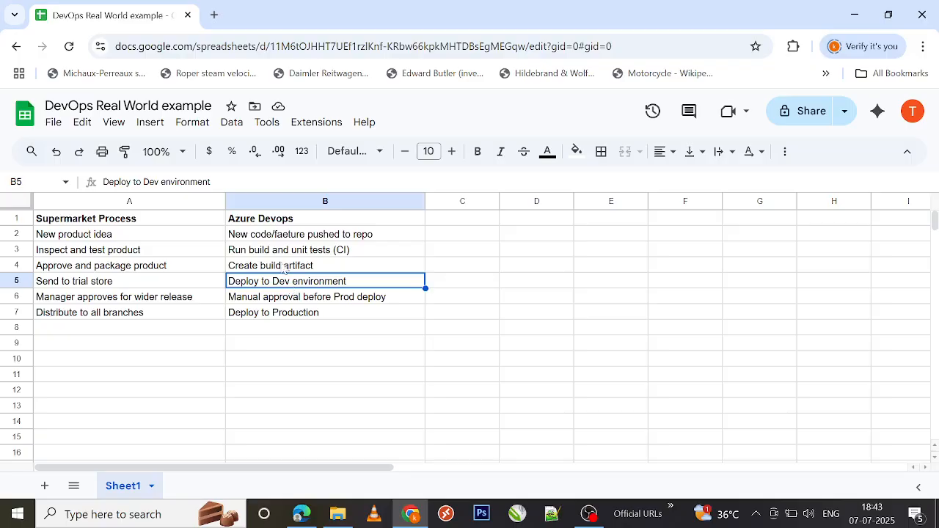
{"action": "left_click", "coordinate": [326, 249]}
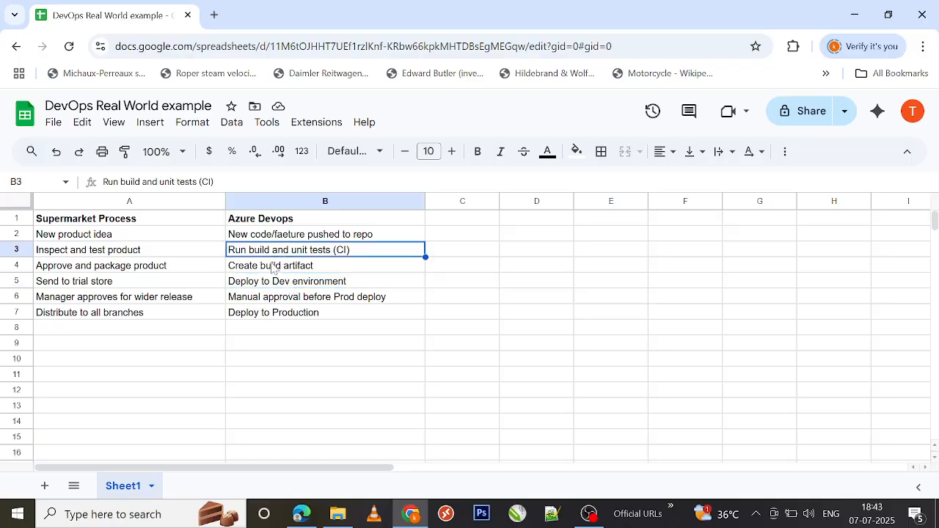
{"action": "left_click", "coordinate": [326, 264]}
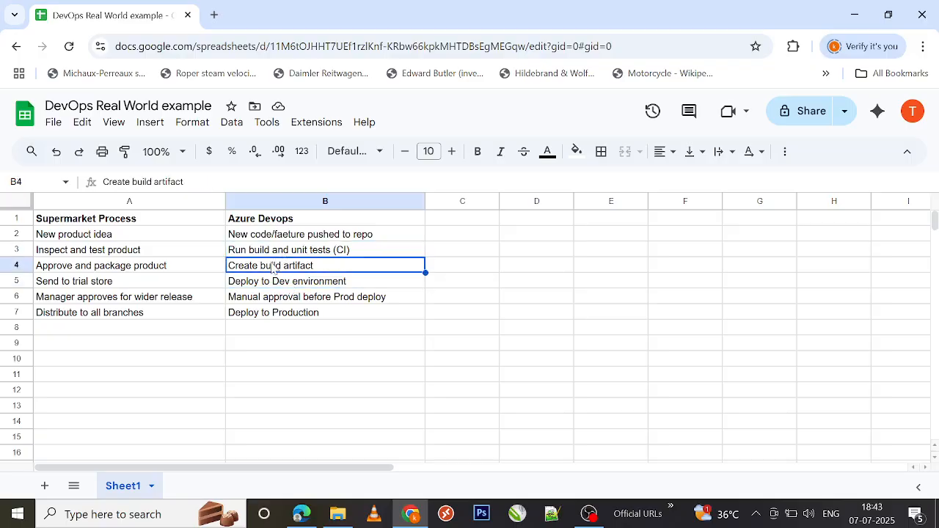
{"action": "mouse_move", "coordinate": [264, 311]}
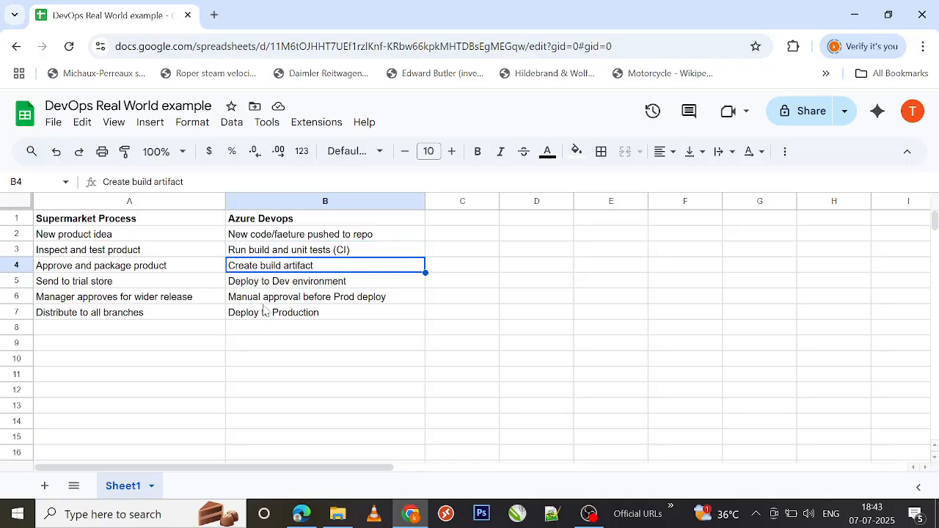
{"action": "left_click", "coordinate": [326, 282]}
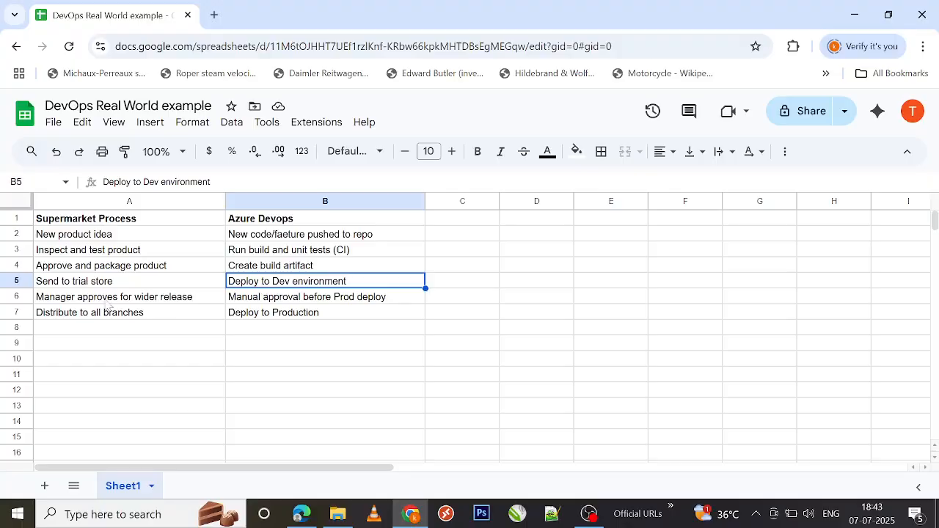
{"action": "left_click", "coordinate": [129, 296]}
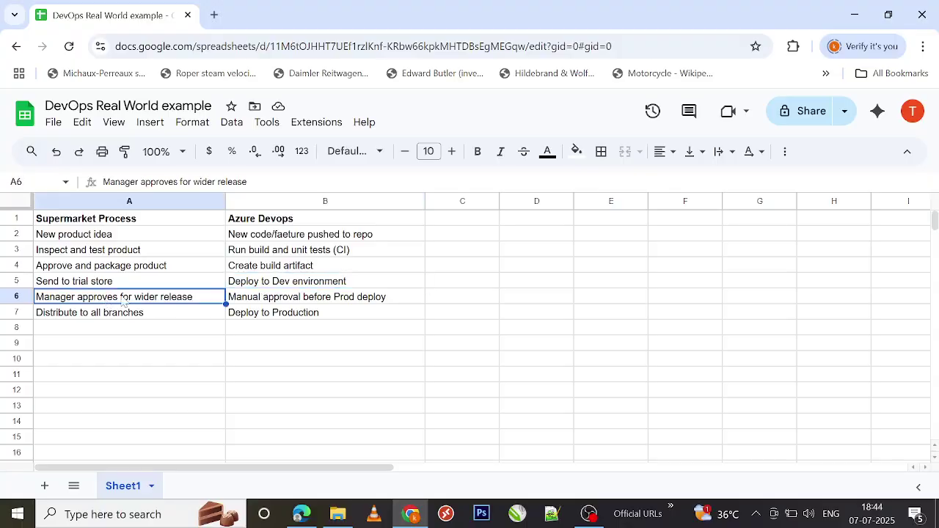
{"action": "left_click", "coordinate": [326, 296]}
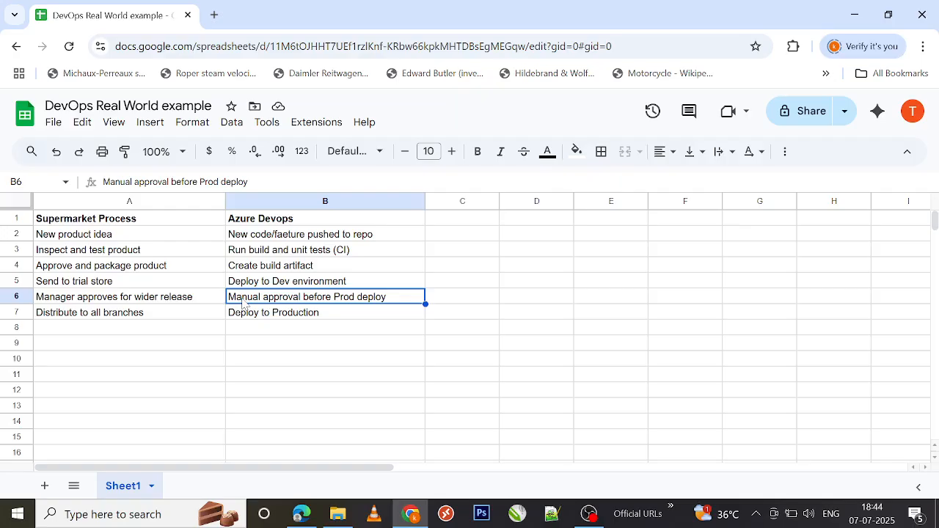
{"action": "mouse_move", "coordinate": [341, 307]}
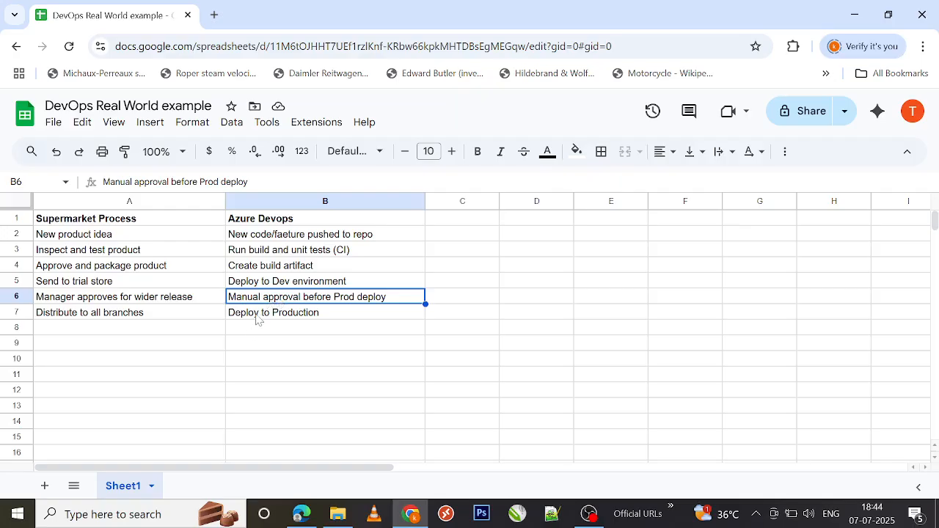
{"action": "left_click", "coordinate": [326, 311]}
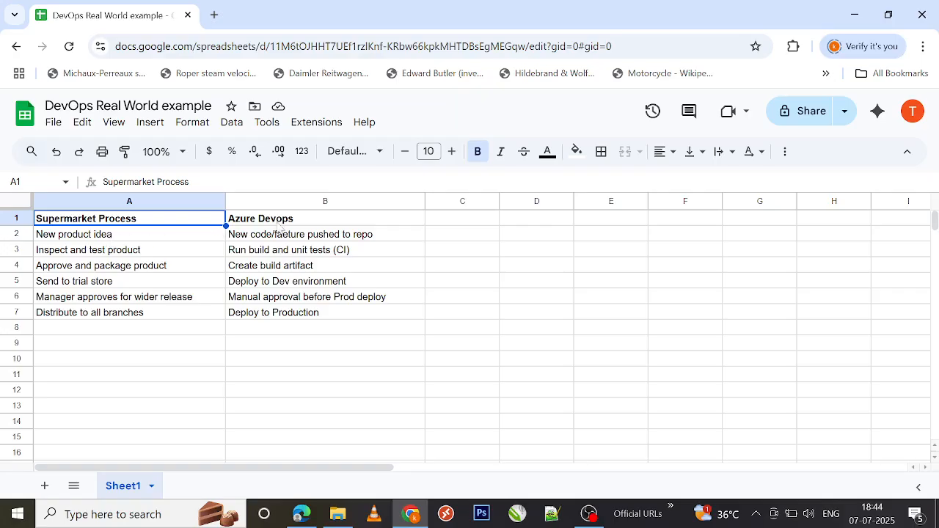
{"action": "left_click", "coordinate": [325, 217]}
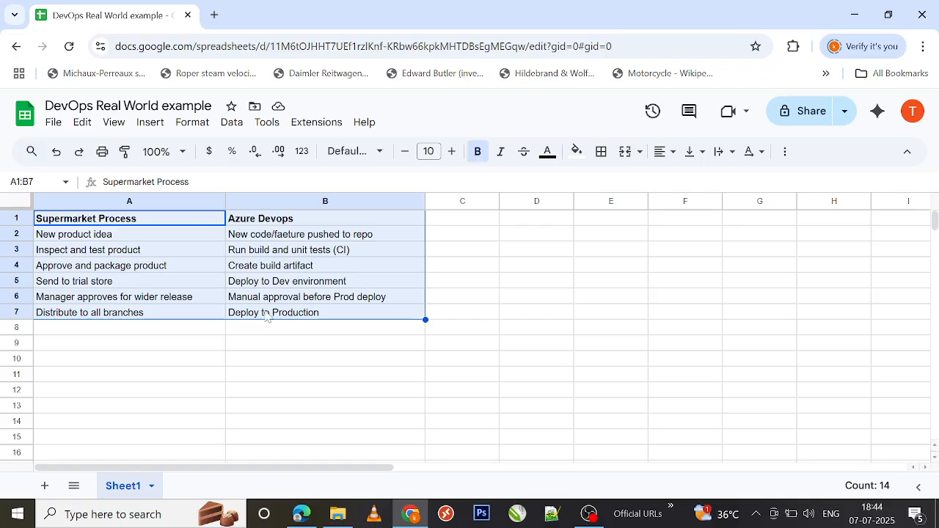
{"action": "left_click", "coordinate": [326, 311]}
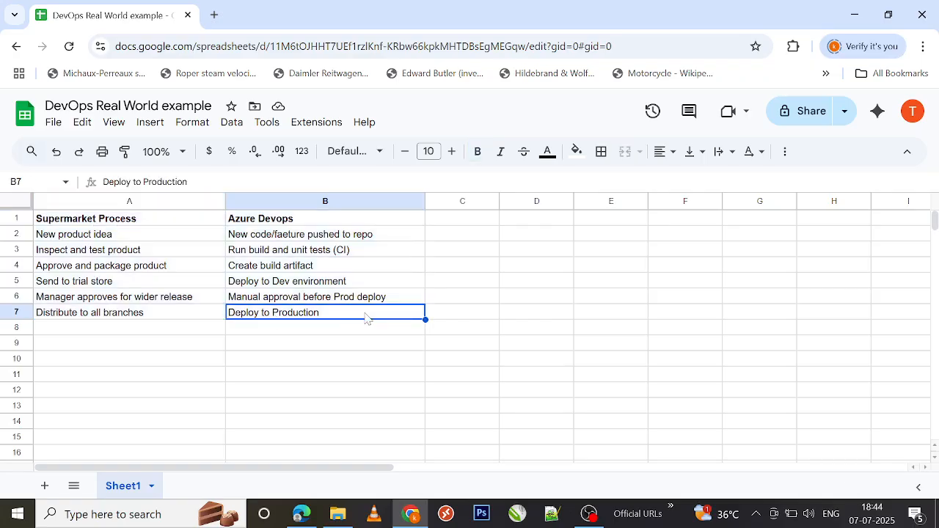